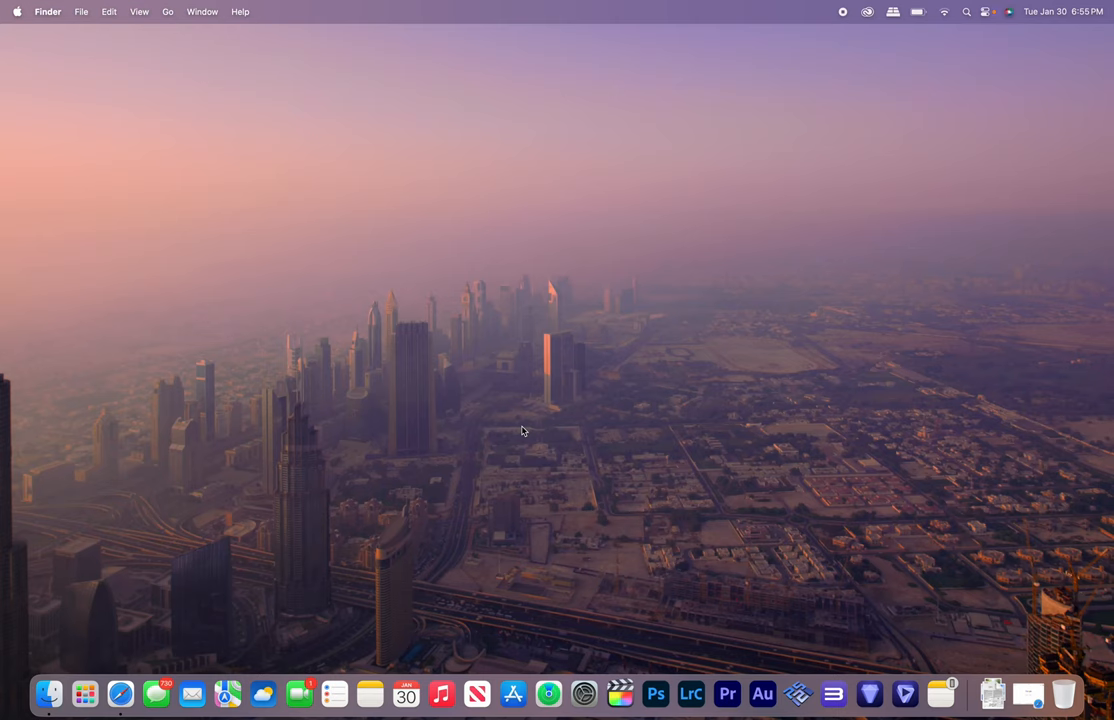
mouse_move(380, 558)
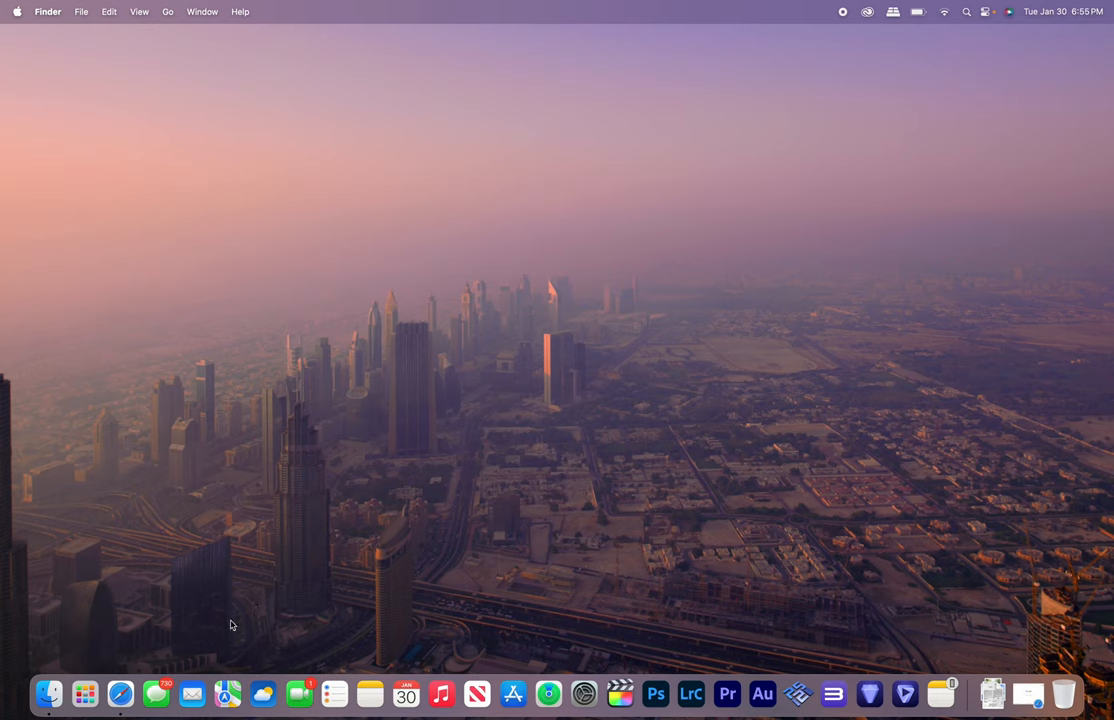
Open Safari from the Dock on the empty Finder desktop.
left_click(124, 693)
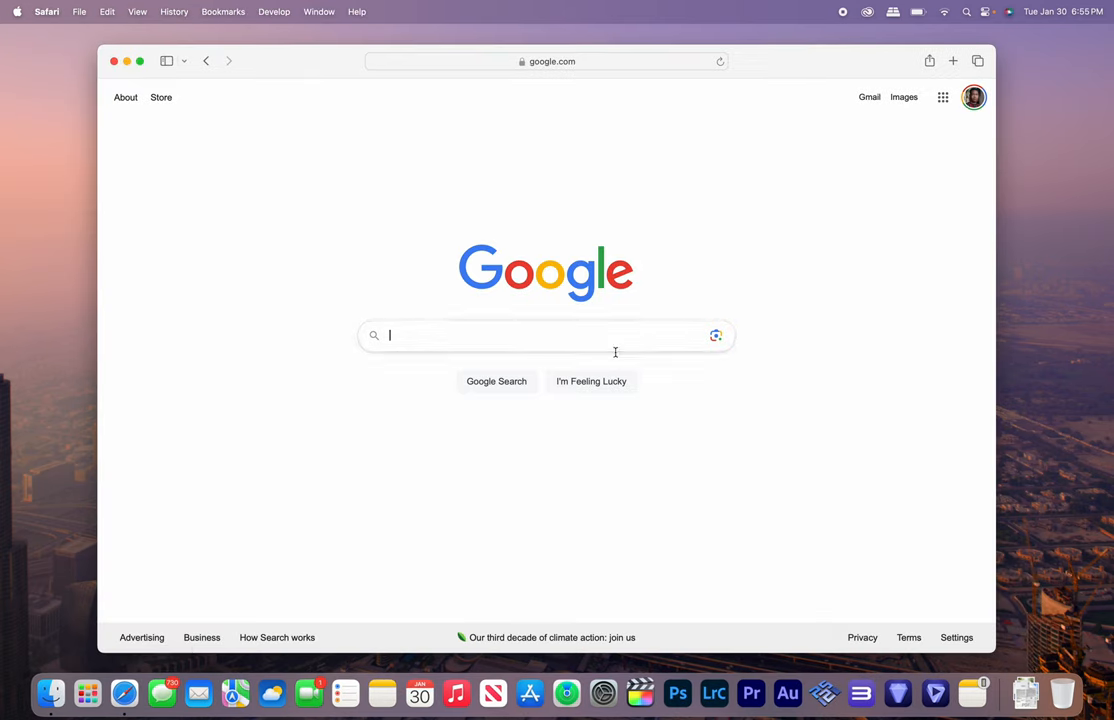
Go to getwhisky.app and download the latest Whisky release.
left_click(720, 61)
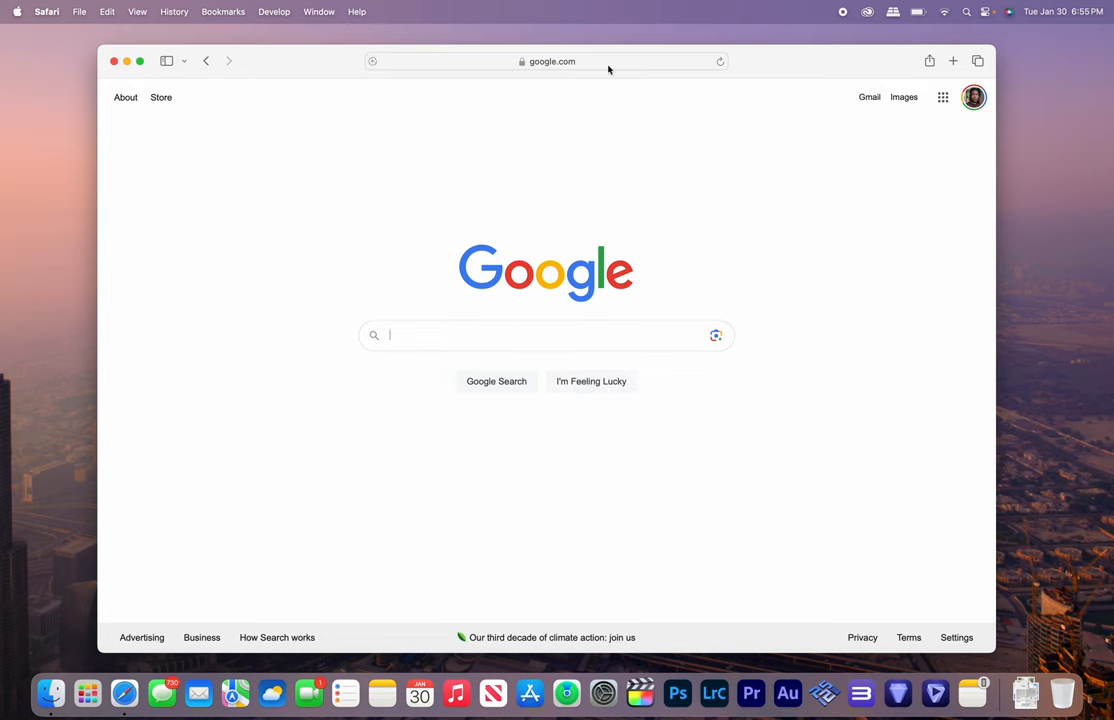
mouse_move(600, 142)
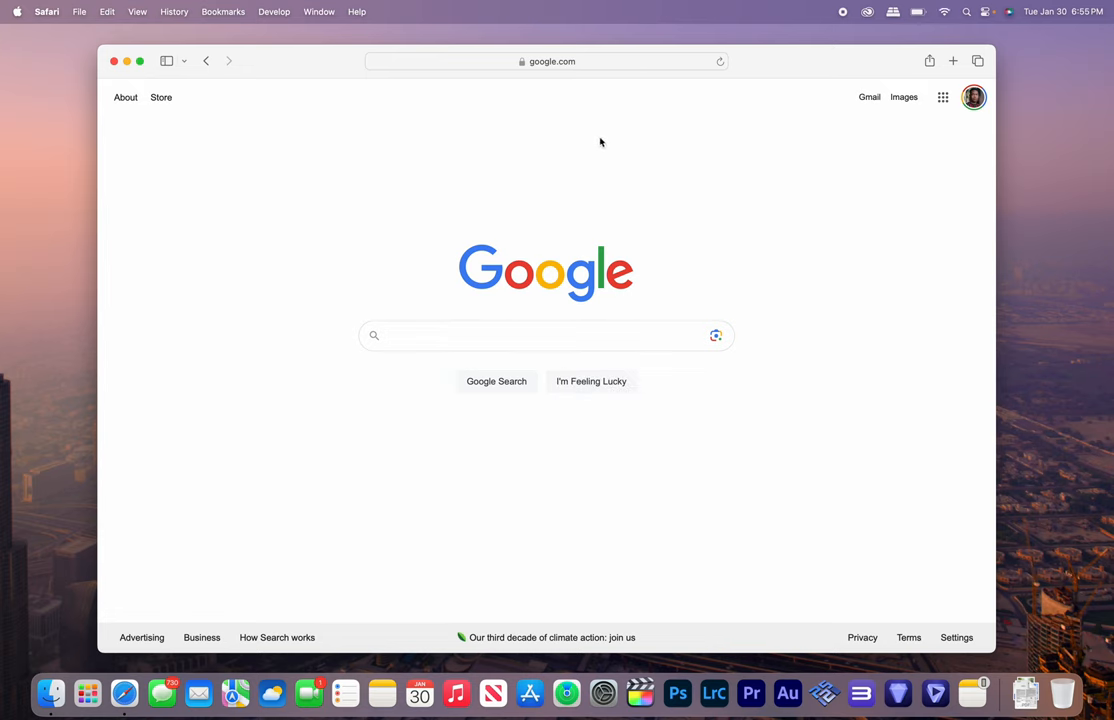
left_click(547, 61)
type("getwhisky.app")
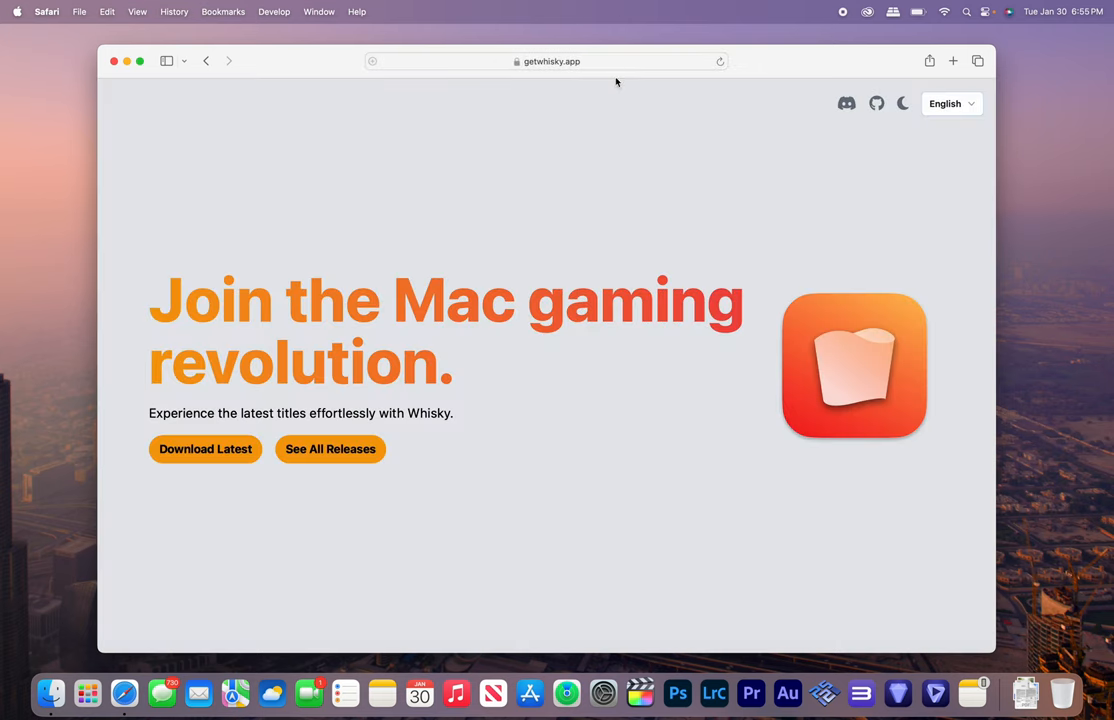
mouse_move(522, 283)
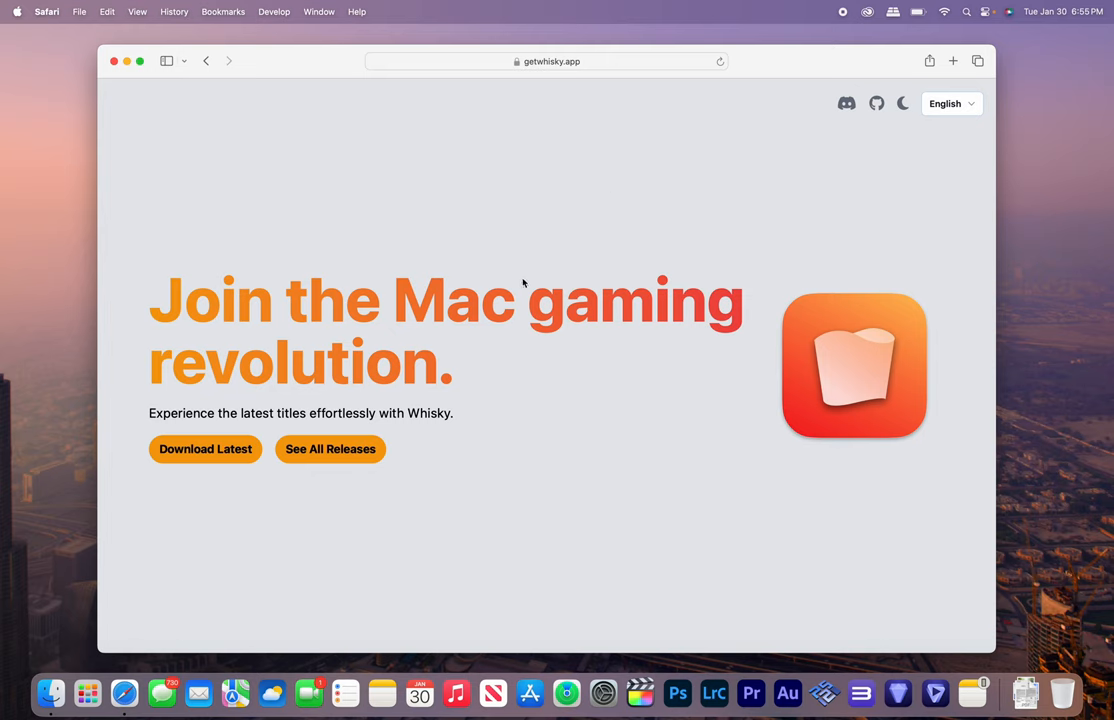
mouse_move(535, 267)
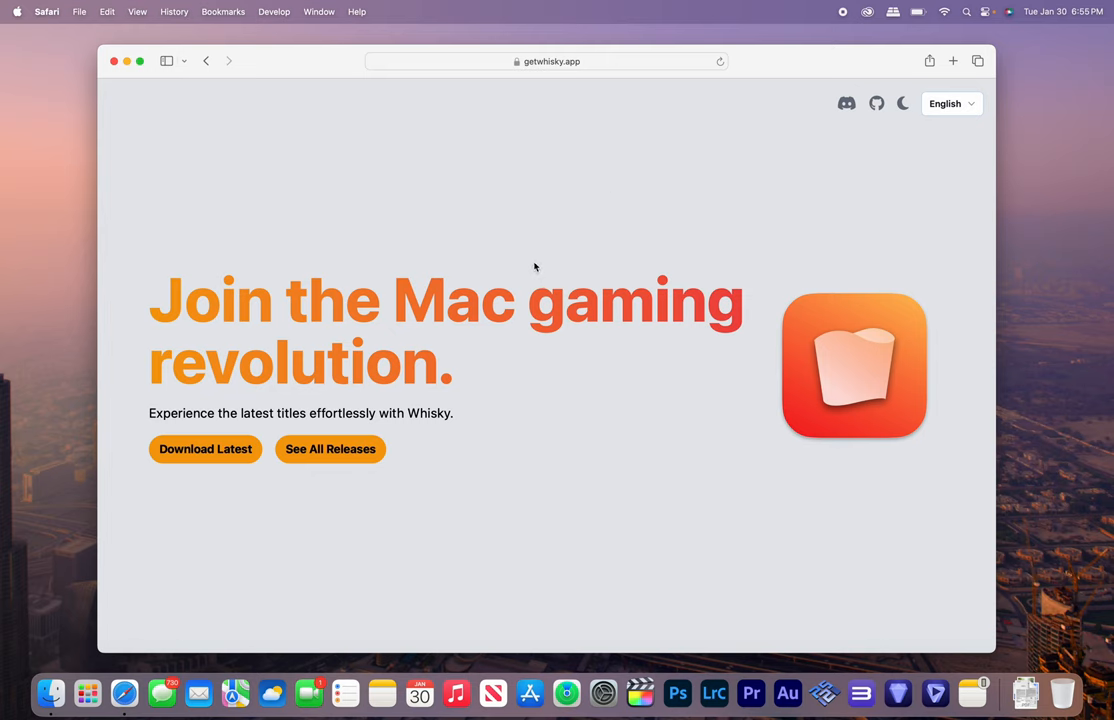
mouse_move(506, 255)
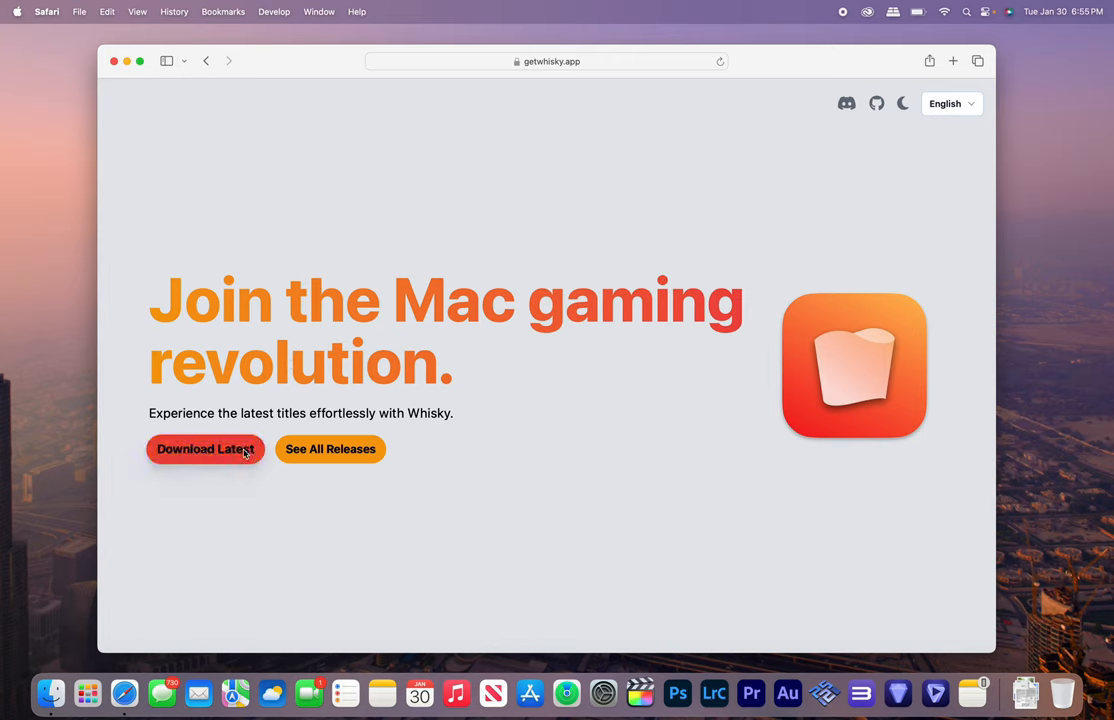
mouse_move(244, 477)
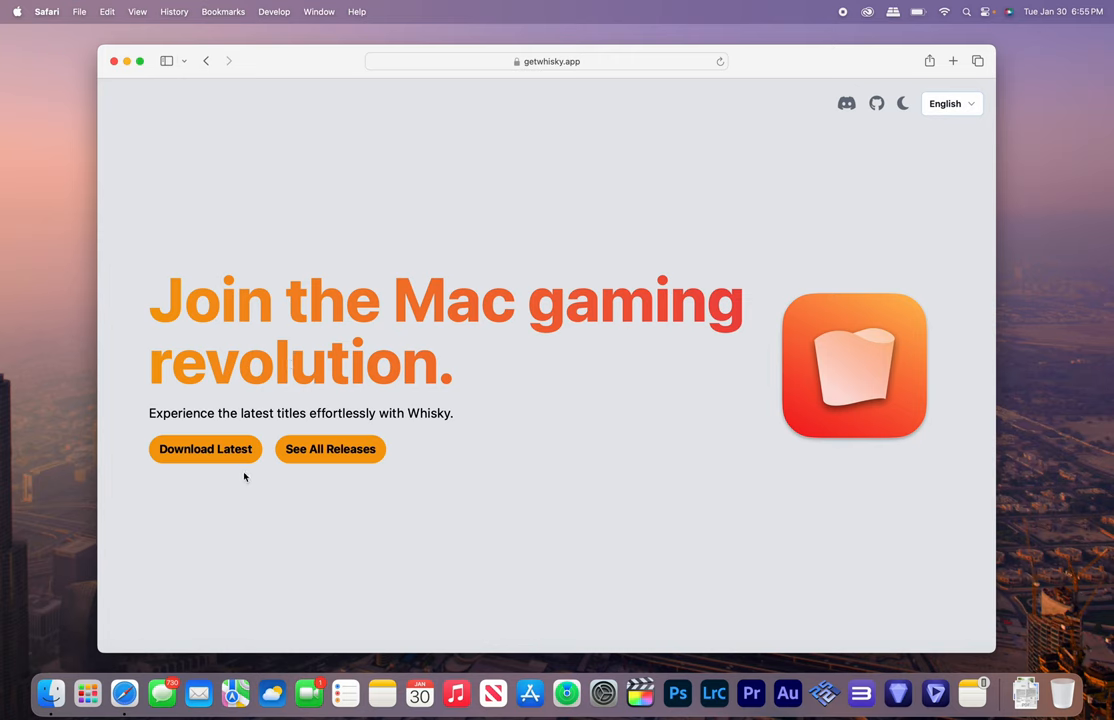
mouse_move(205, 456)
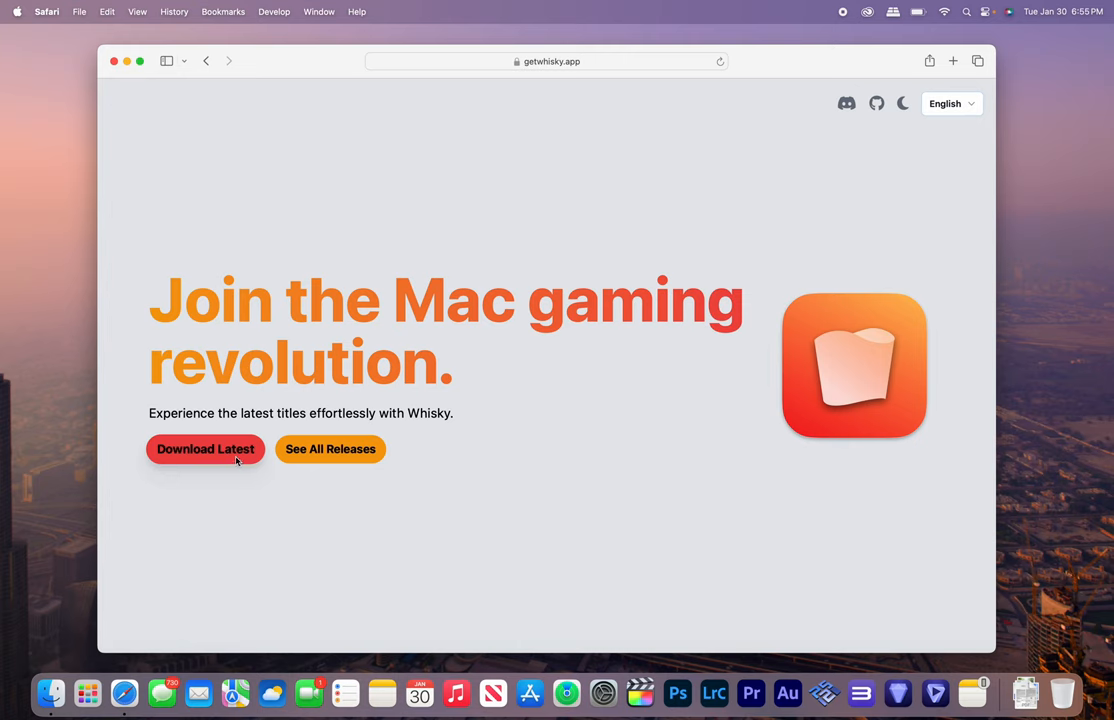
left_click(205, 449)
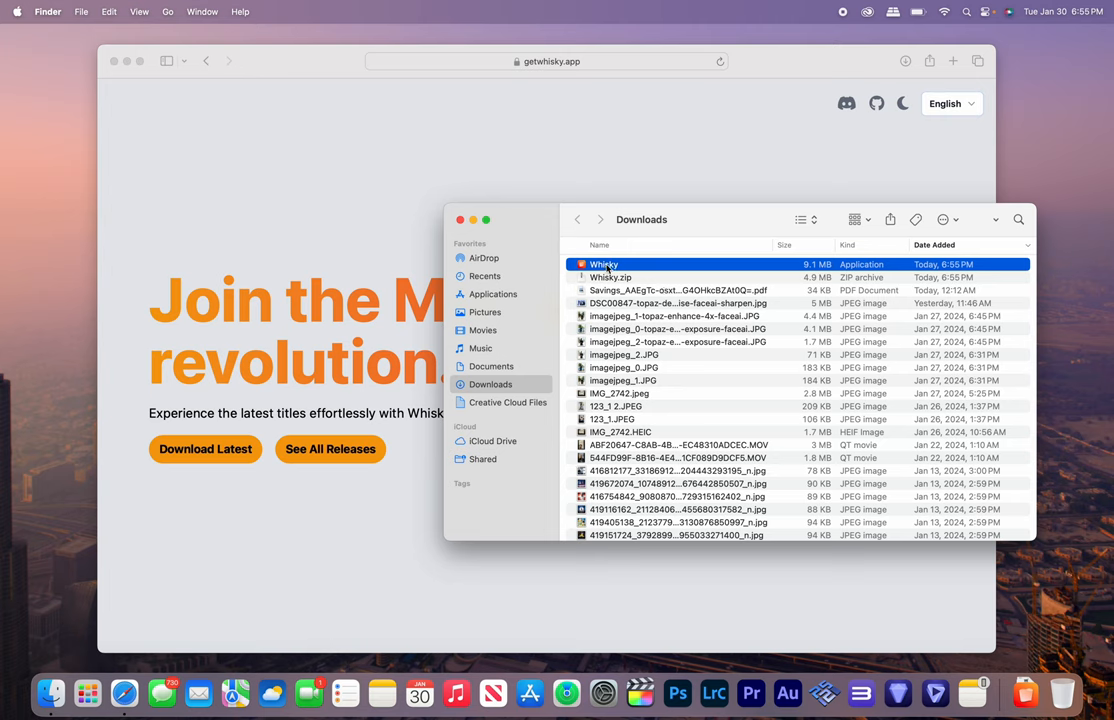
Move Whisky from Downloads into Applications and launch it from there.
left_click(494, 294)
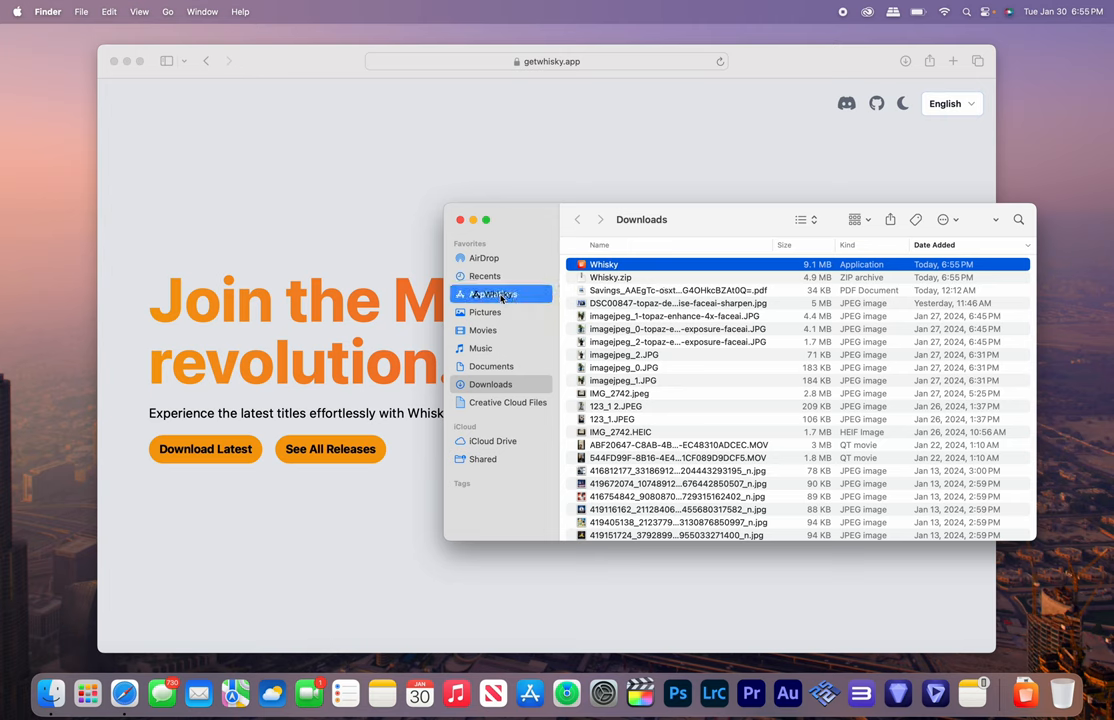
left_click(493, 294)
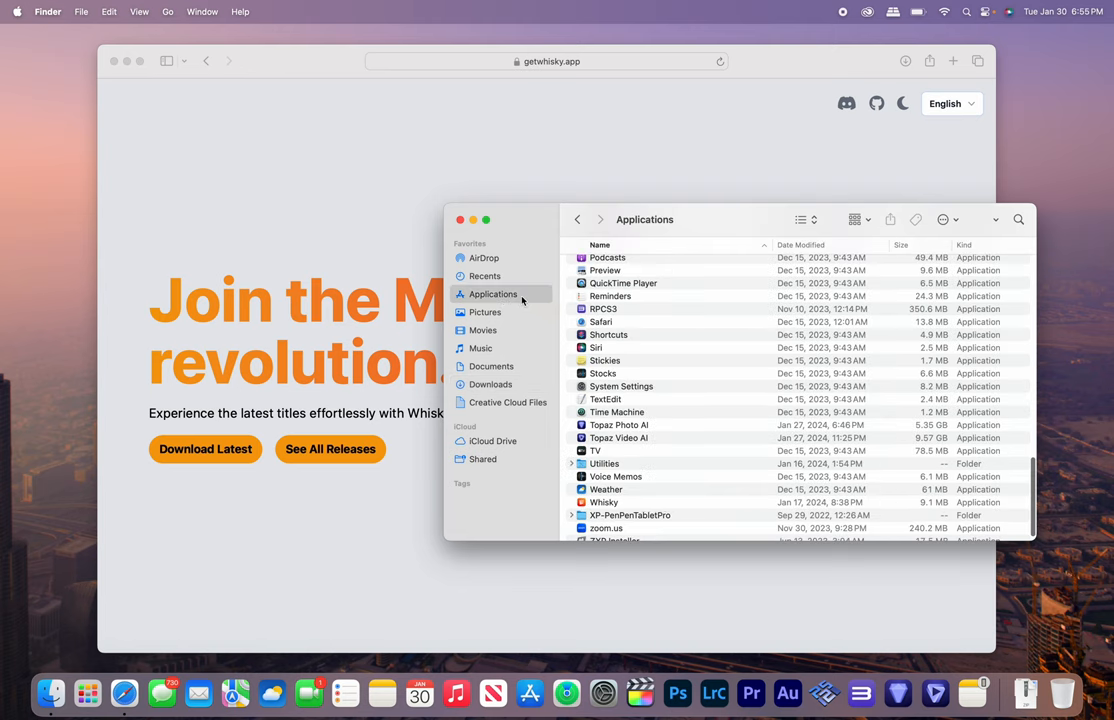
scroll("up", 3)
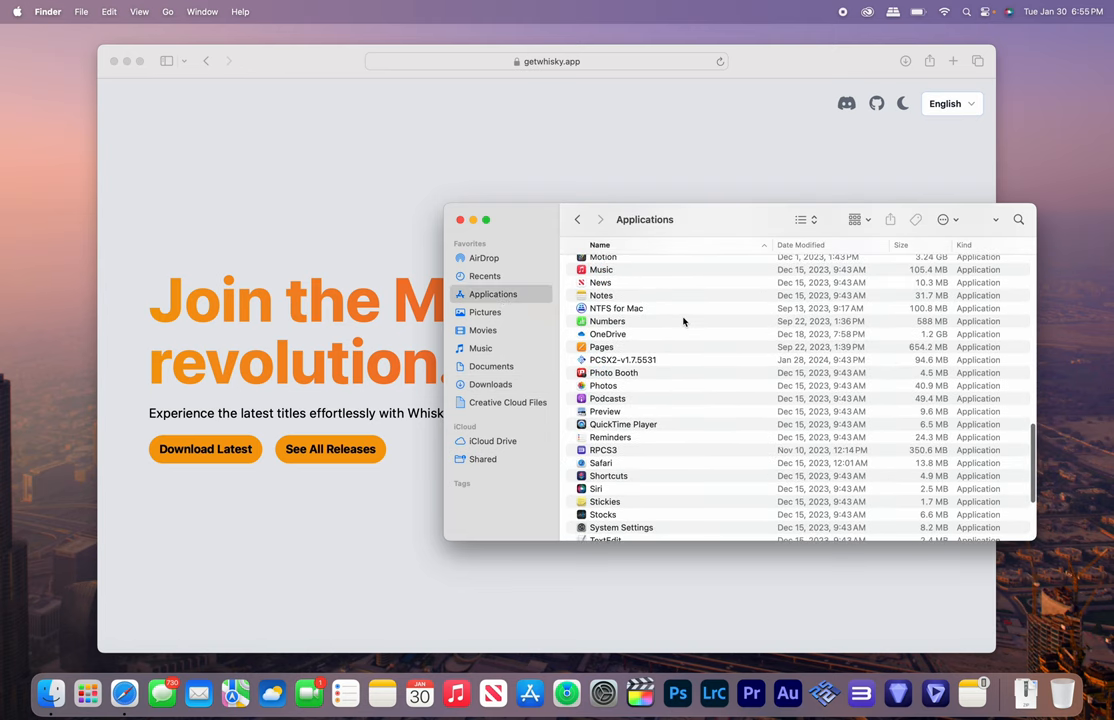
scroll("up", 3)
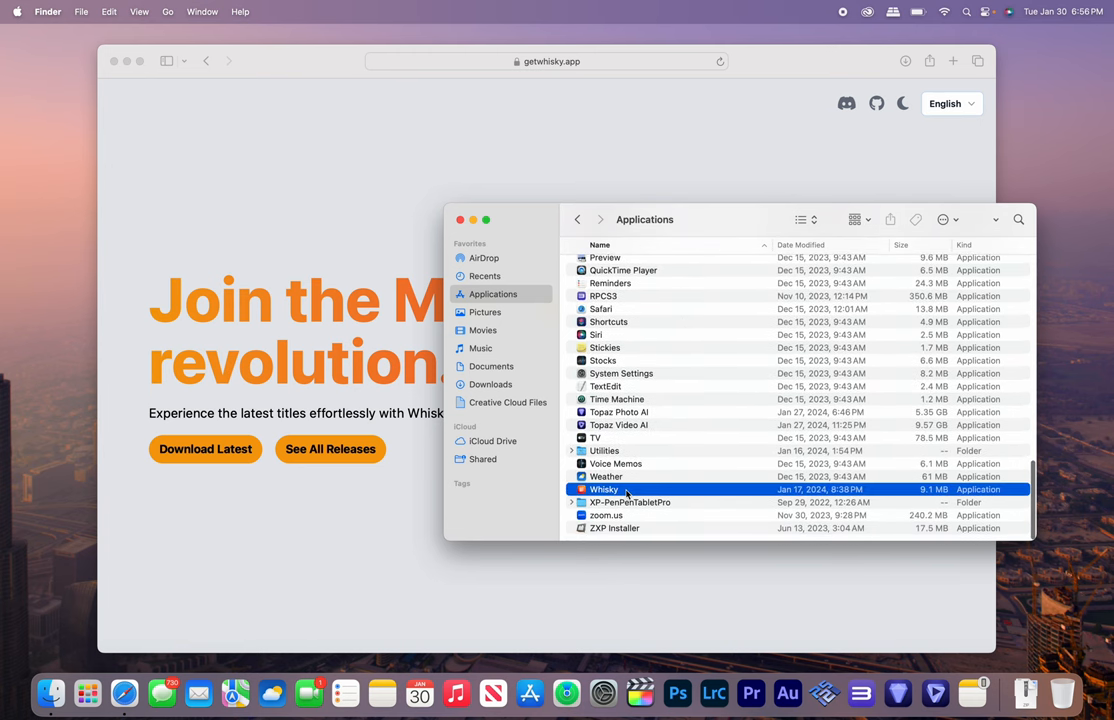
double_click(604, 489)
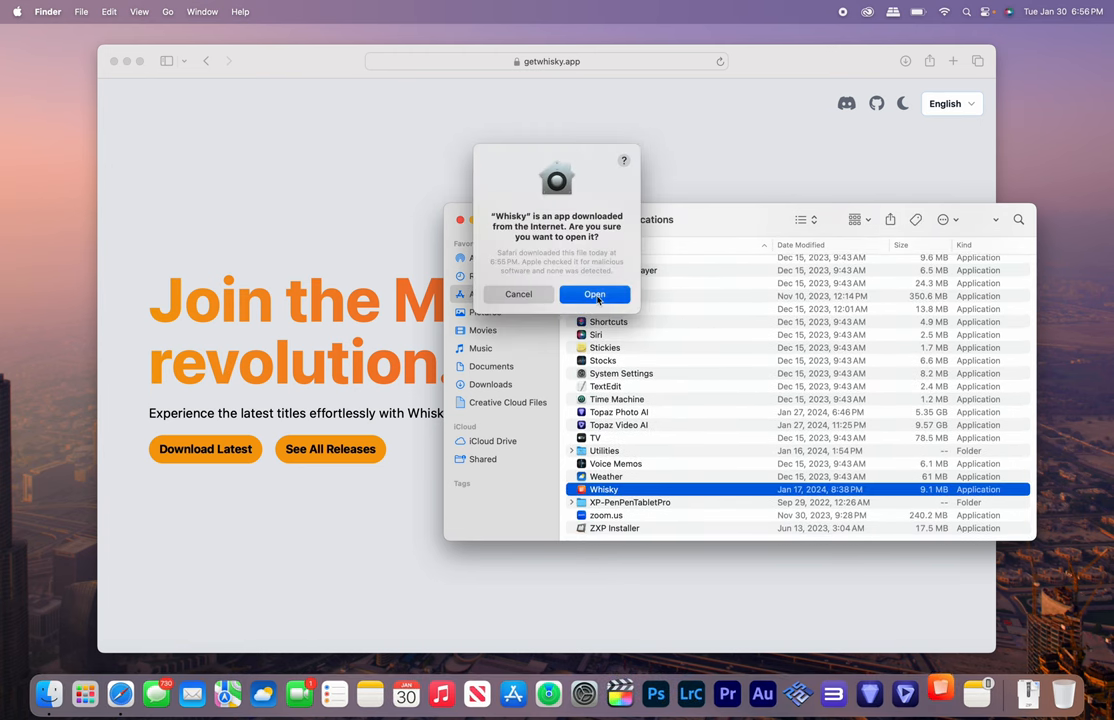
Confirm opening Whisky, enable automatic update checks, and create a bottle named 'Steam'.
left_click(594, 294)
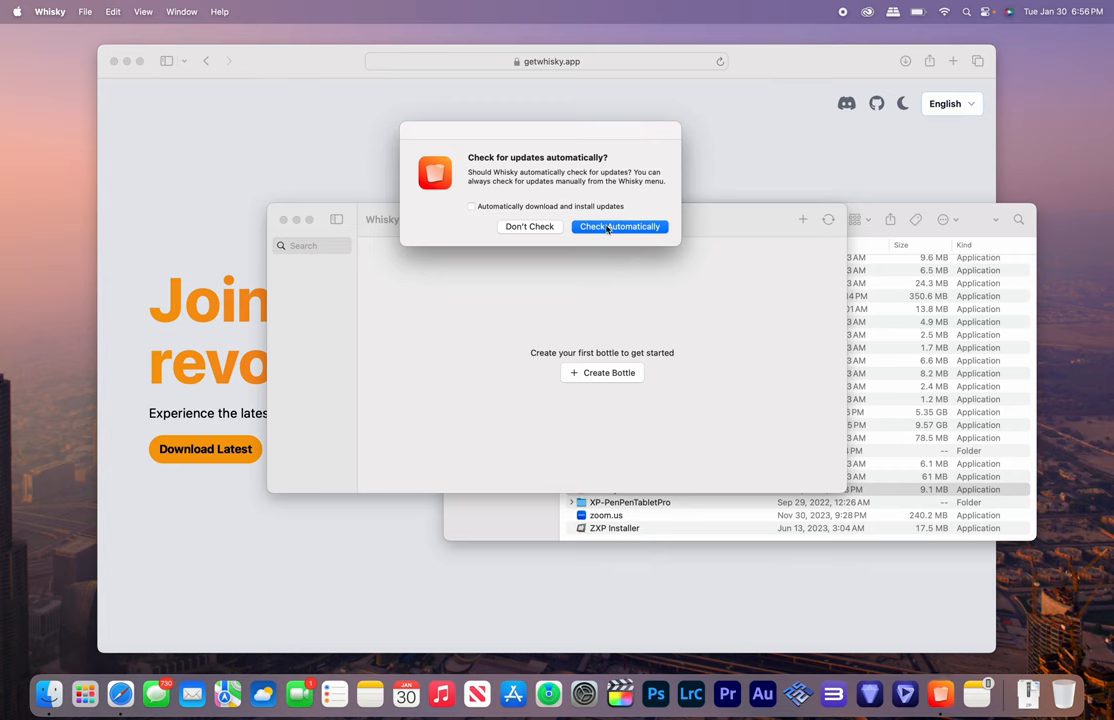
left_click(619, 226)
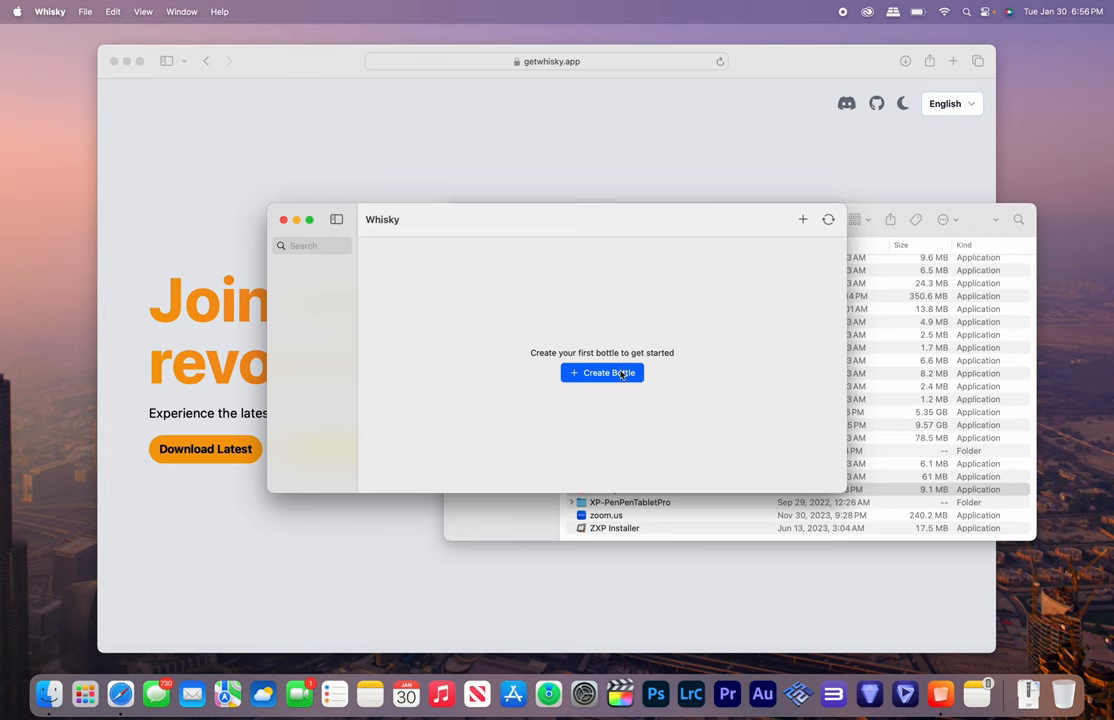
left_click(601, 372)
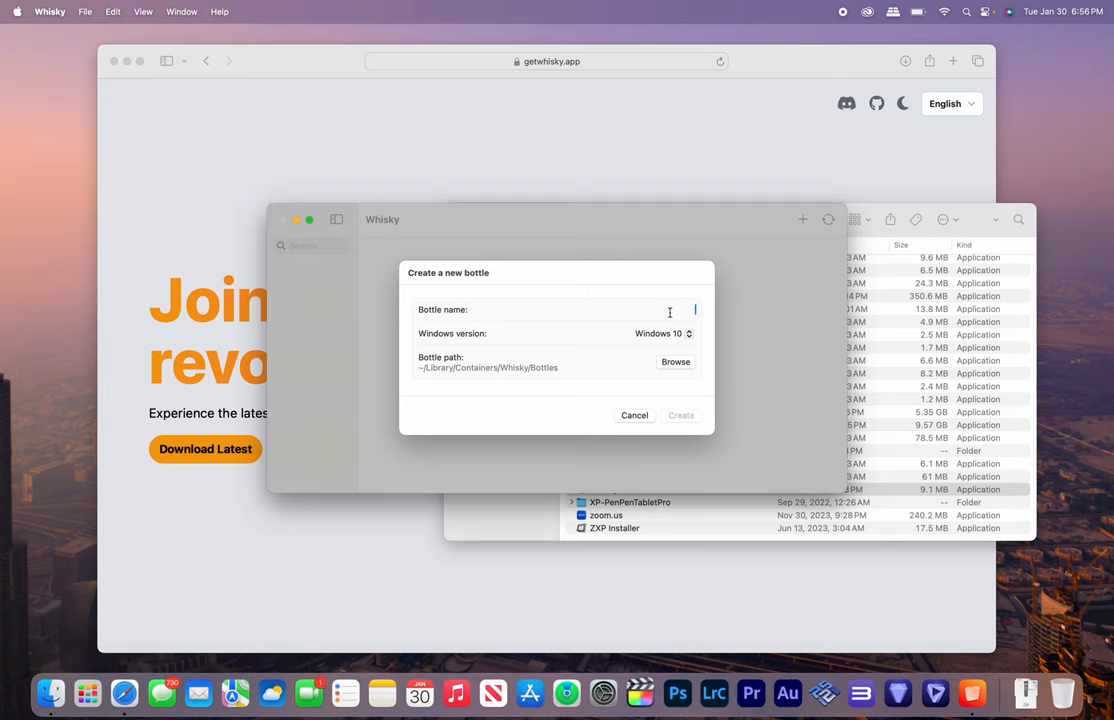
type("Steam")
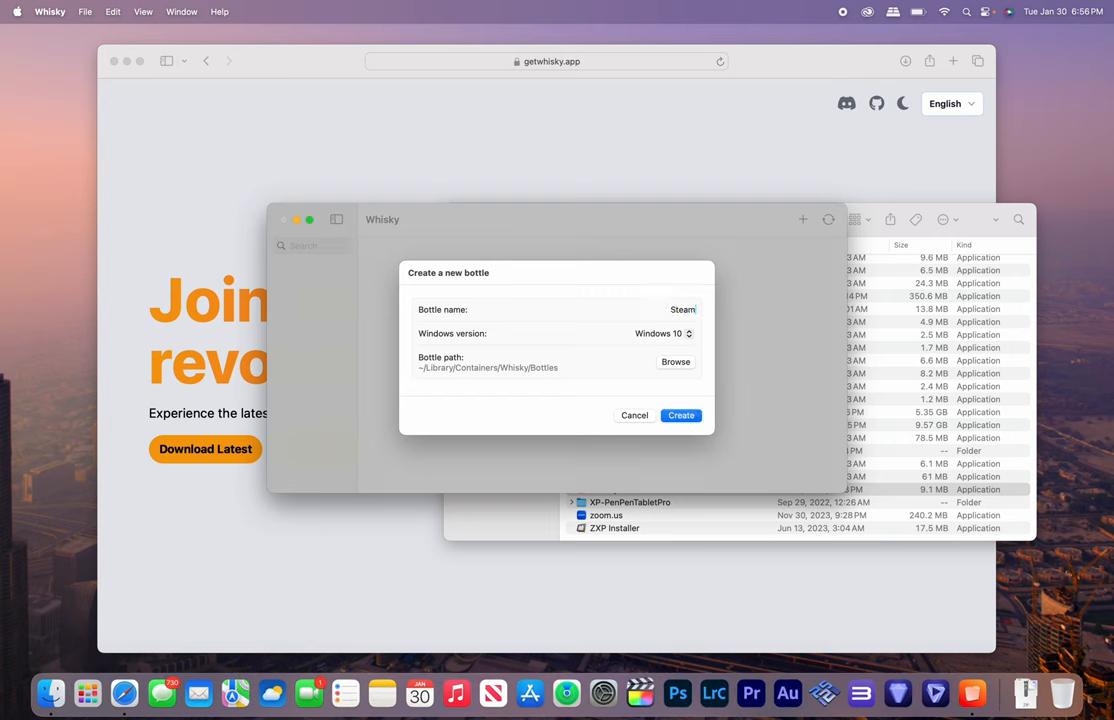
left_click(680, 415)
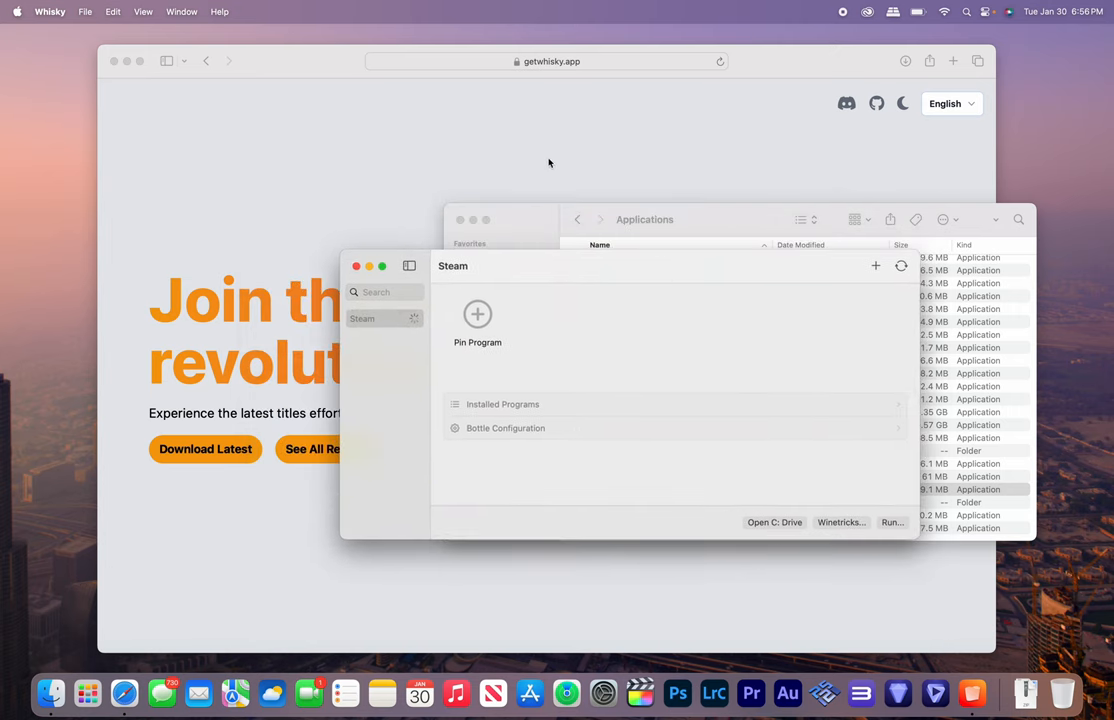
Download the Steam installer from steampowered.com and run it from Downloads in the bottle.
left_click(547, 61)
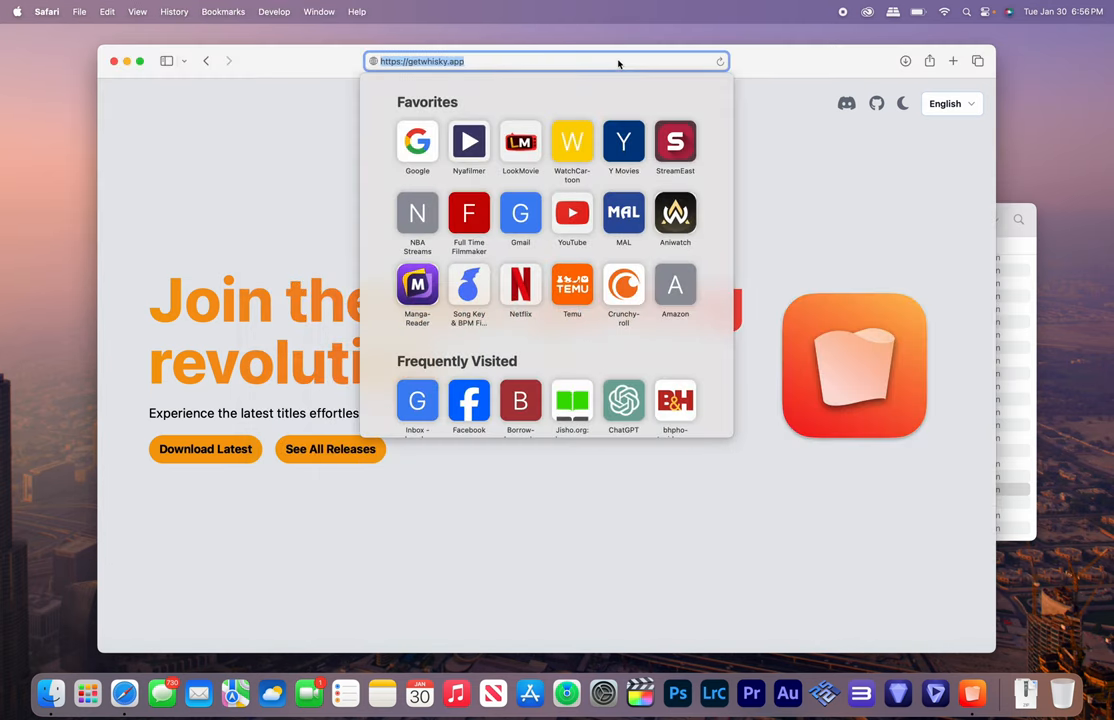
type("steampowered.com")
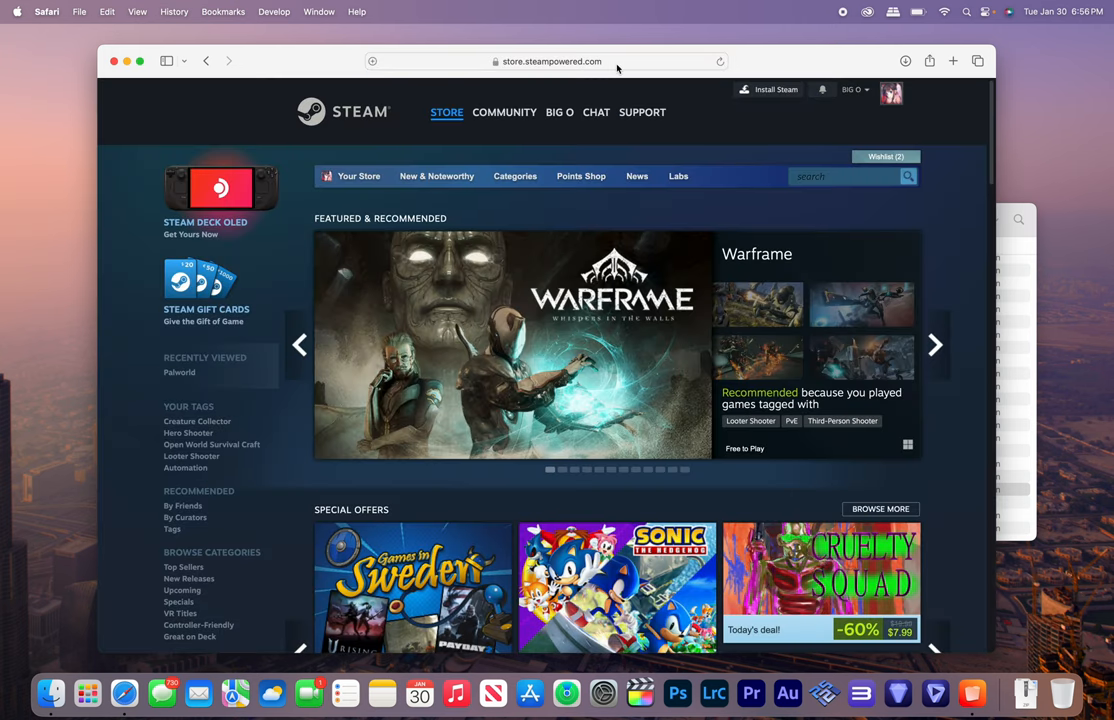
mouse_move(775, 90)
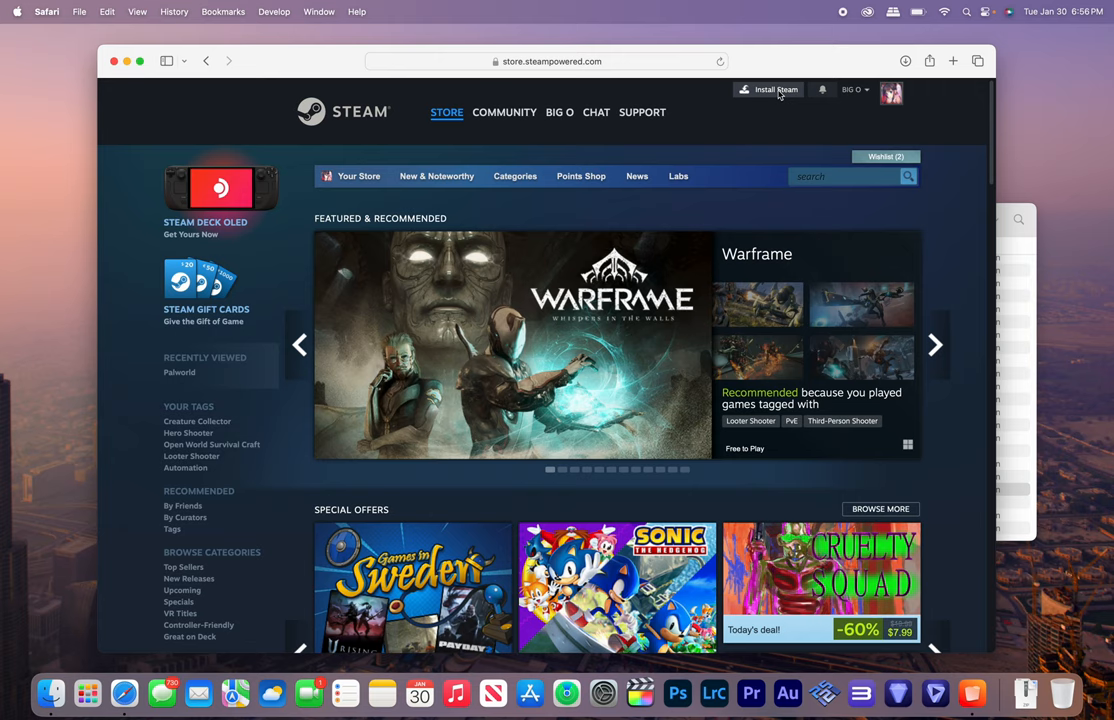
left_click(775, 90)
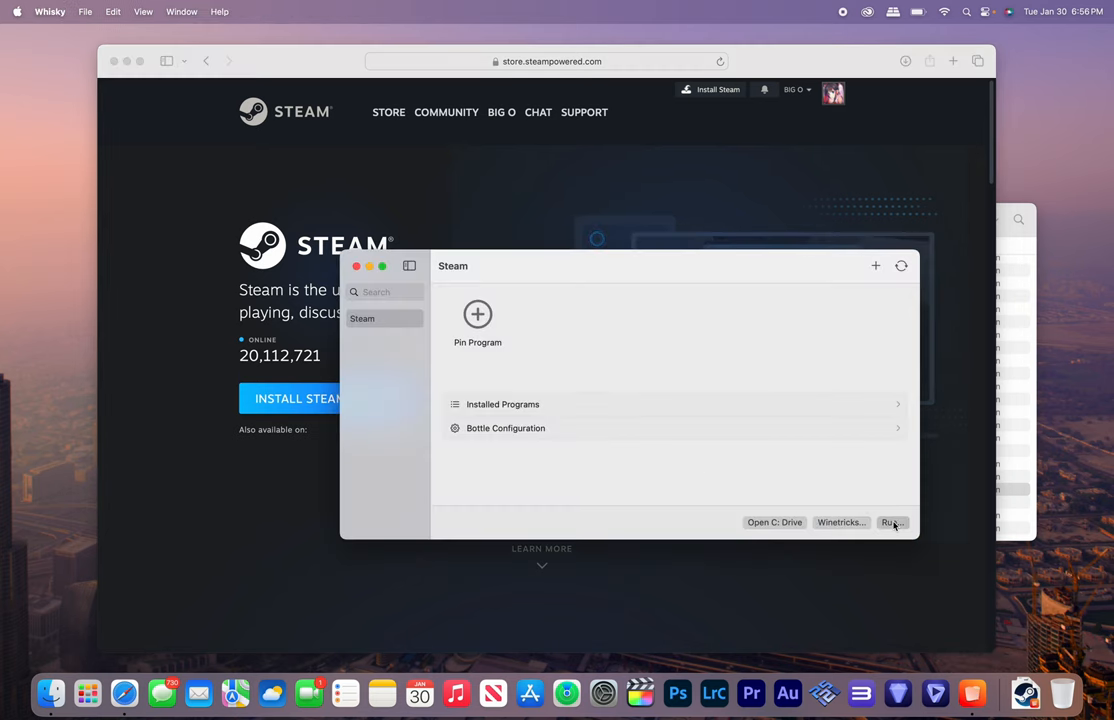
left_click(891, 522)
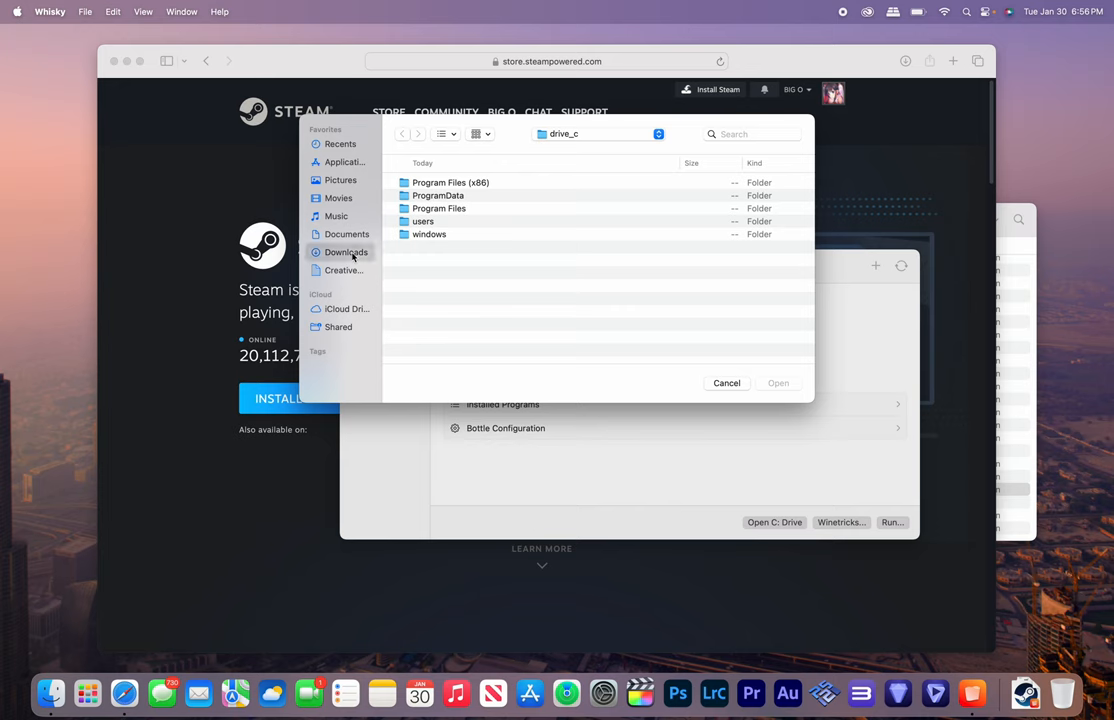
left_click(726, 383)
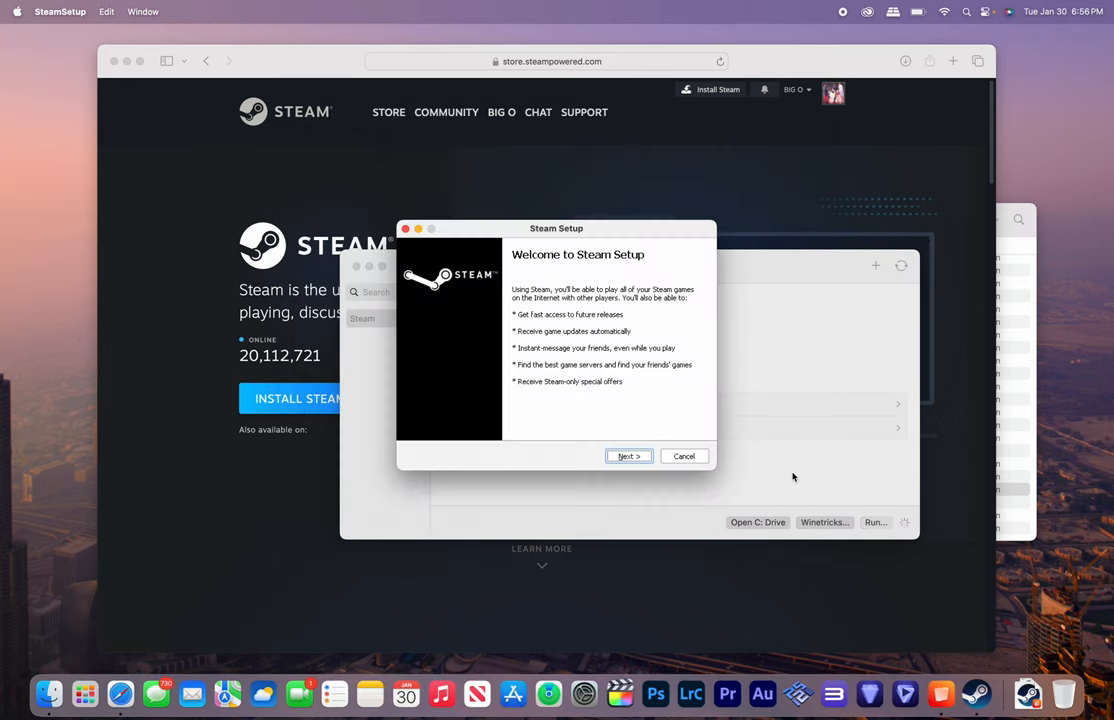
mouse_move(598, 391)
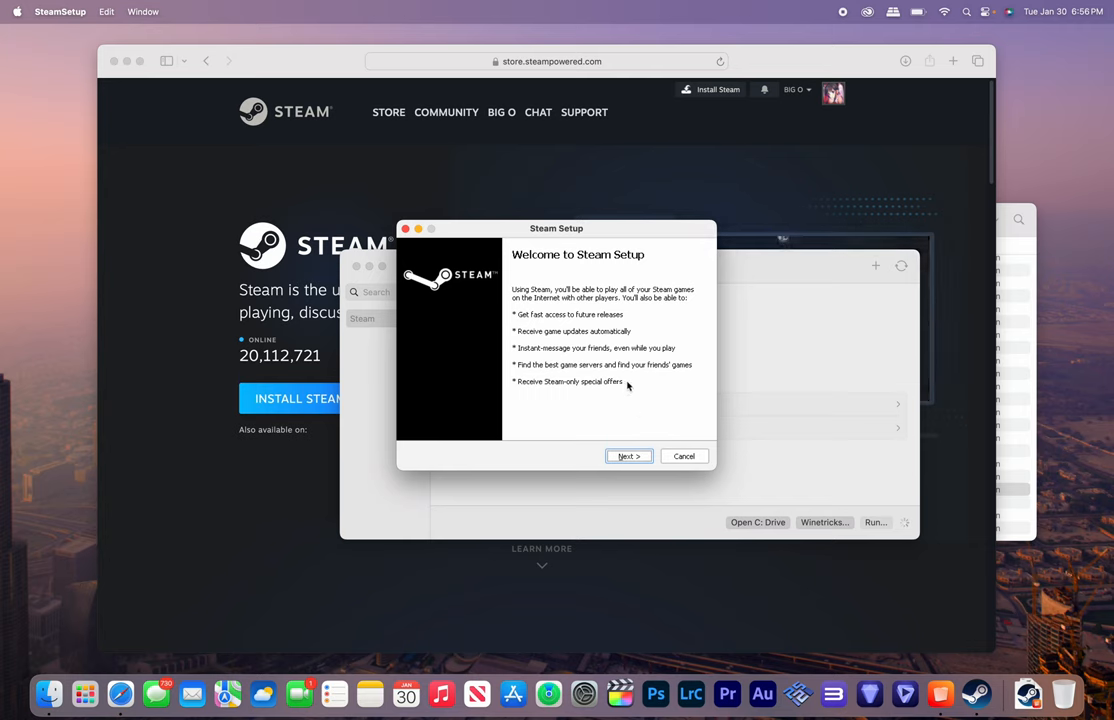
Install Steam in English to the default folder and finish with Run Steam on.
left_click(628, 456)
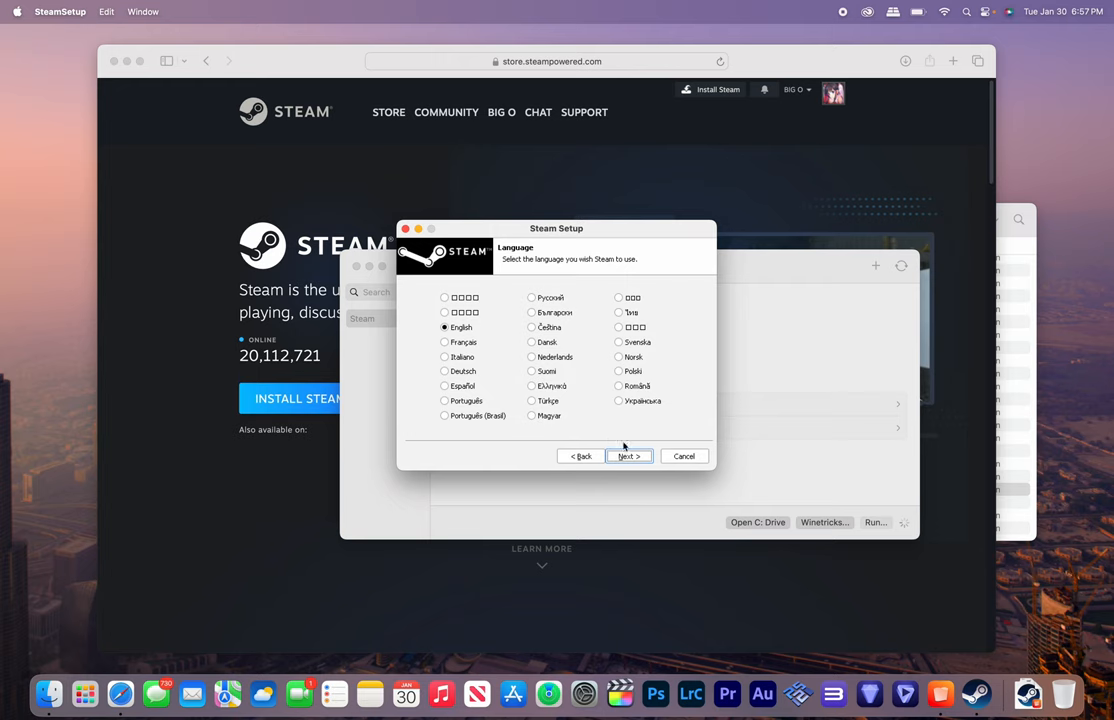
left_click(628, 456)
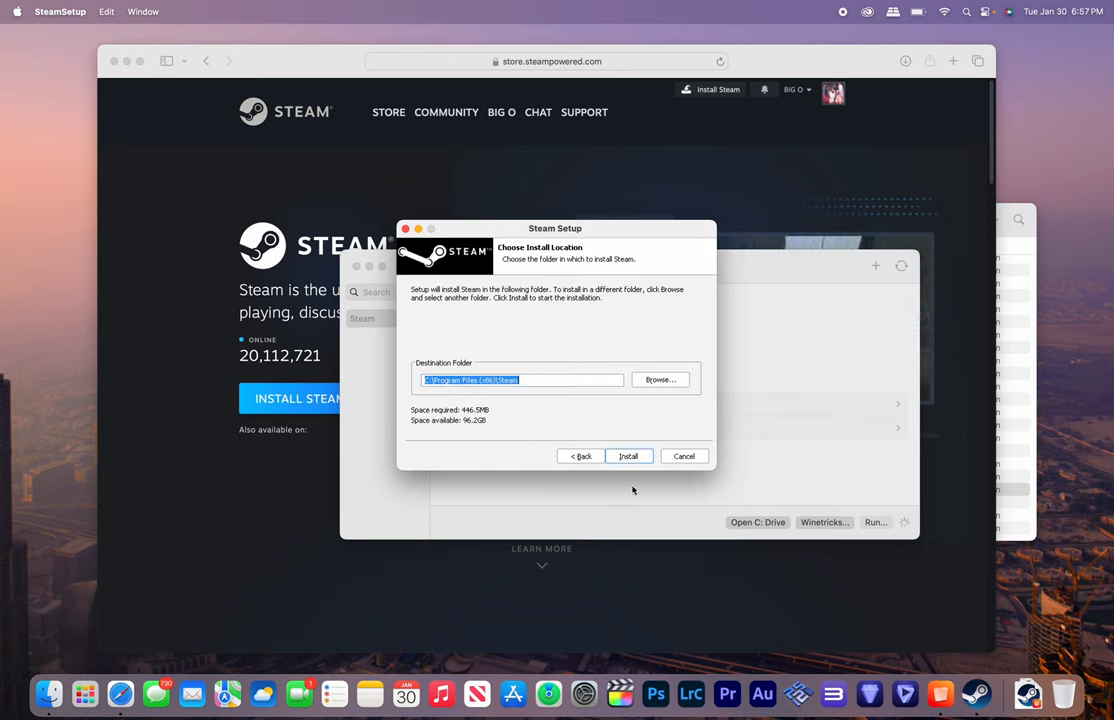
left_click(627, 456)
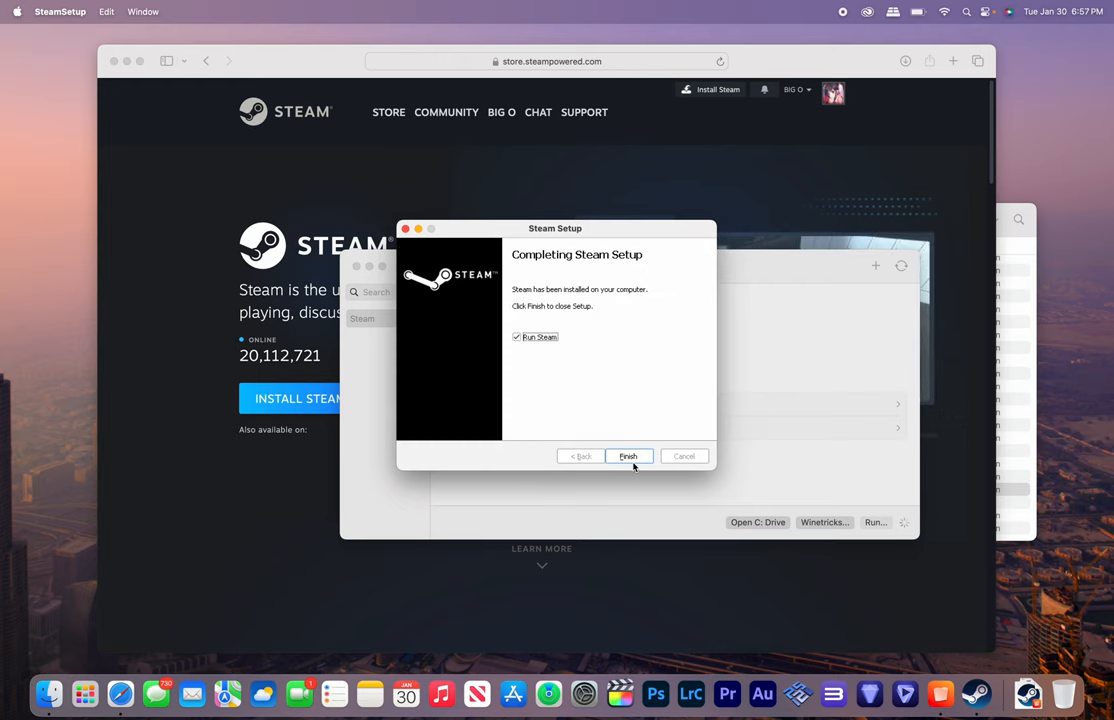
mouse_move(601, 408)
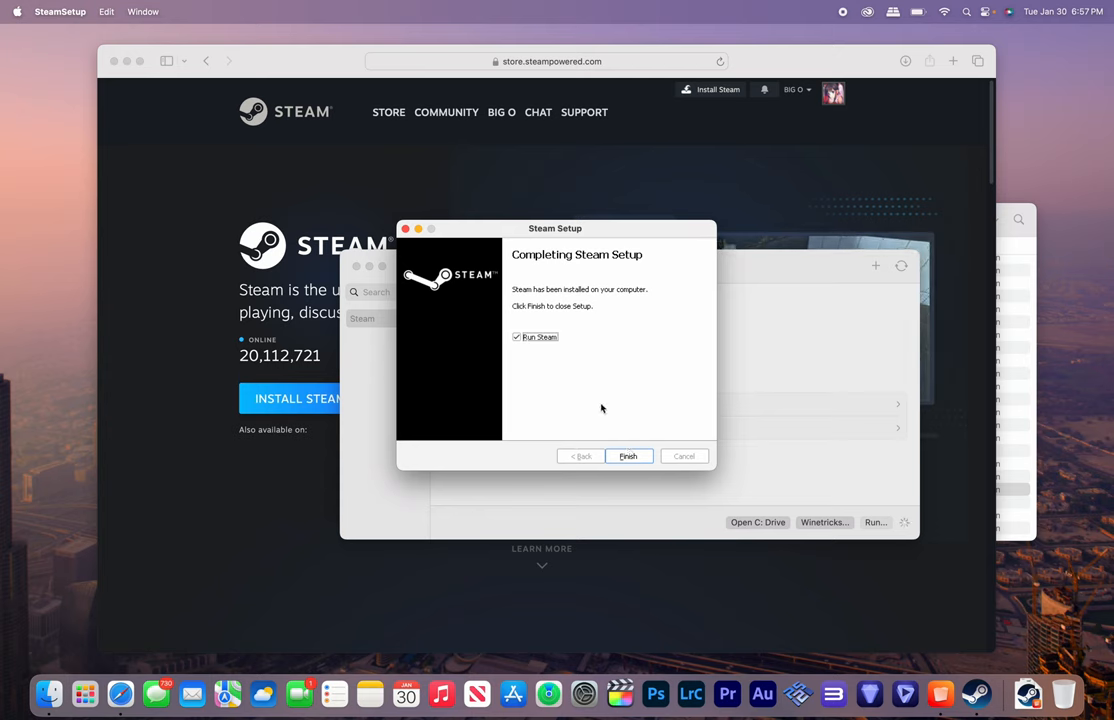
left_click(628, 456)
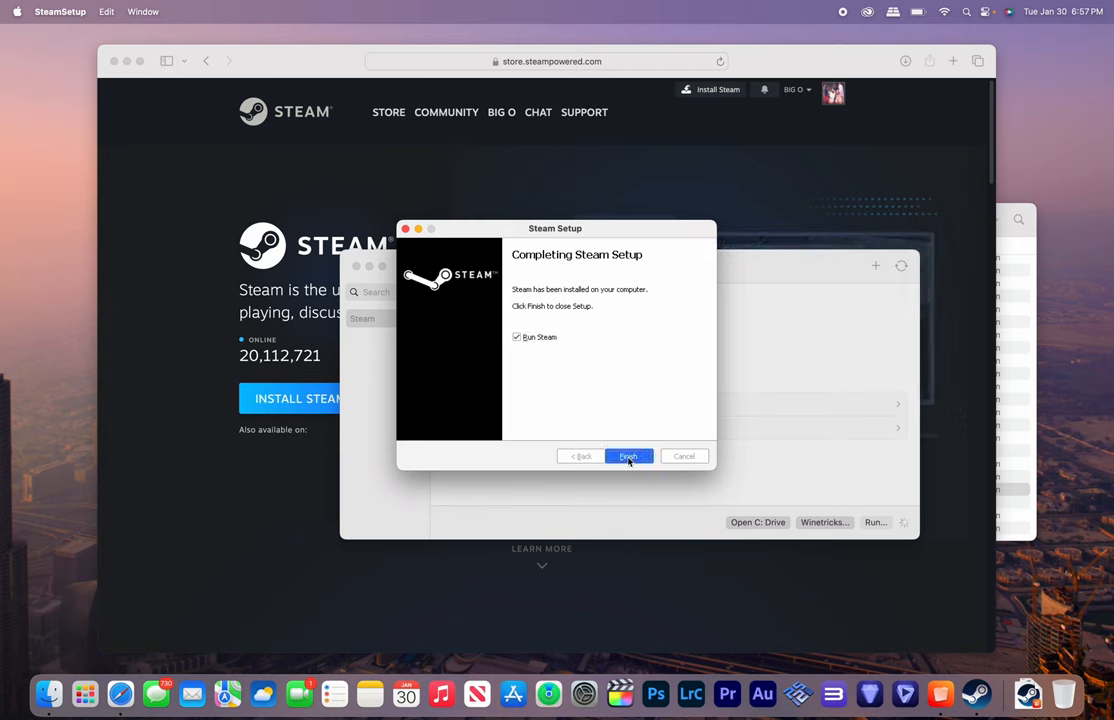
left_click(627, 456)
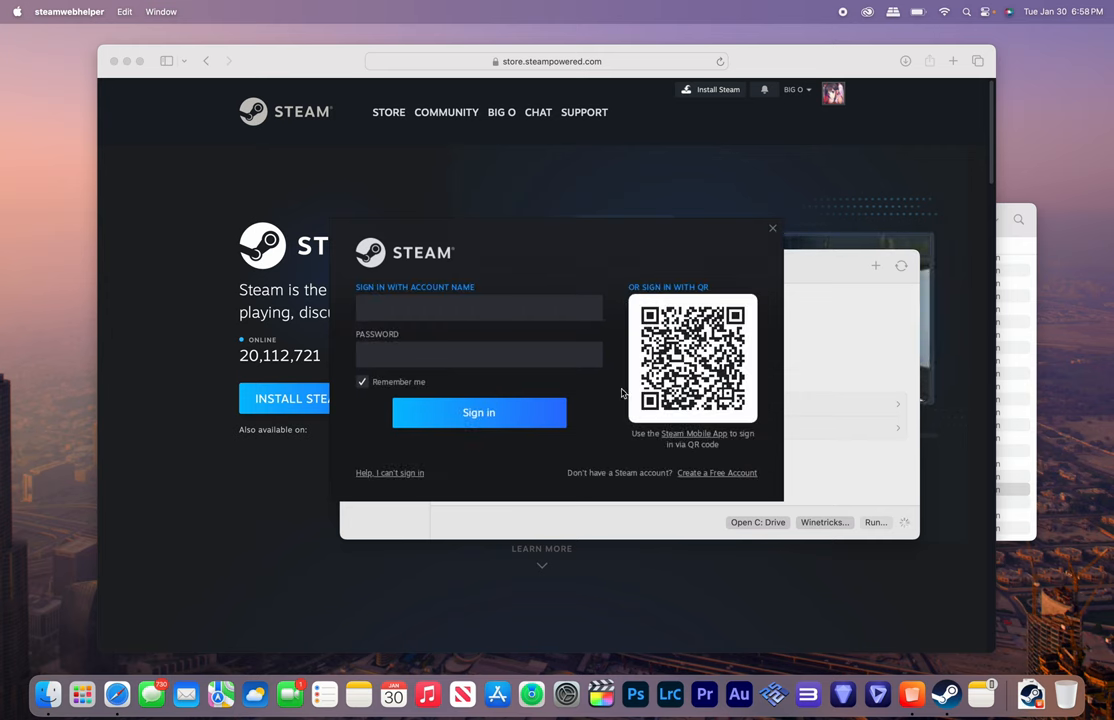
left_click(478, 307)
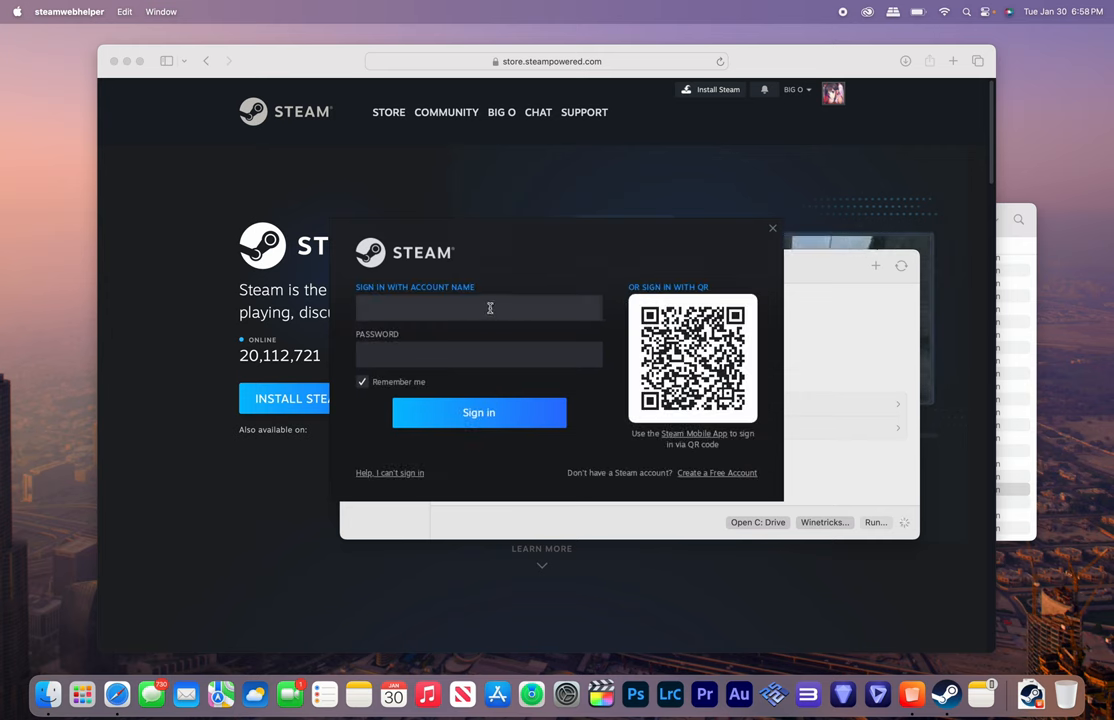
type("sil")
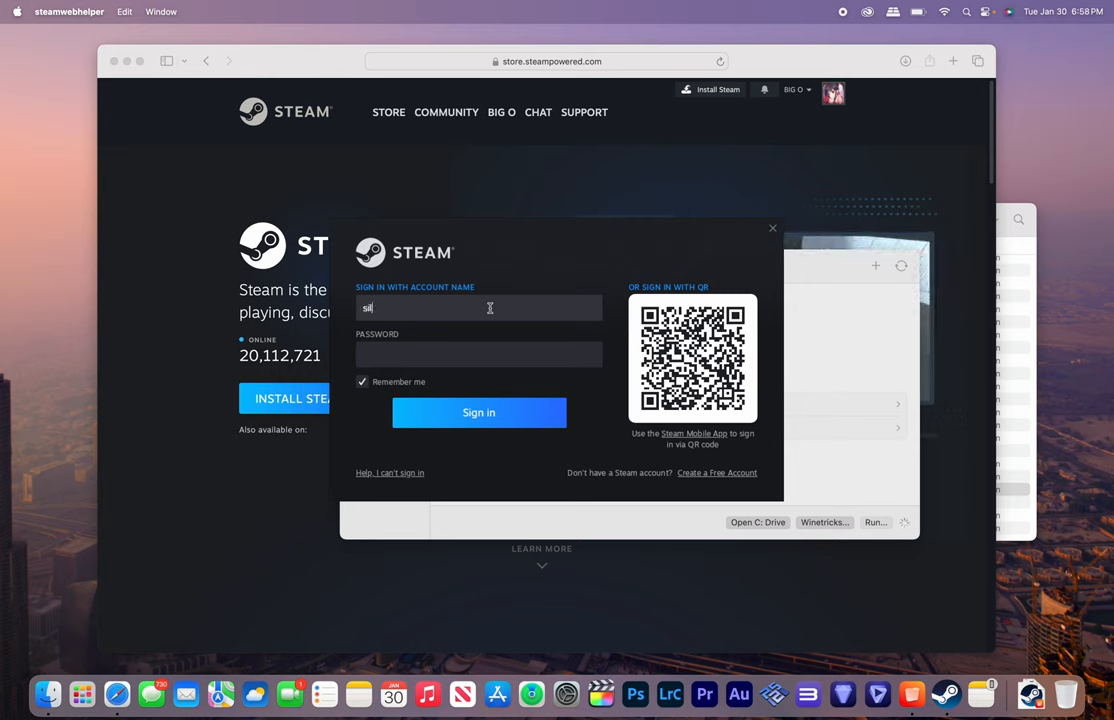
type("kish")
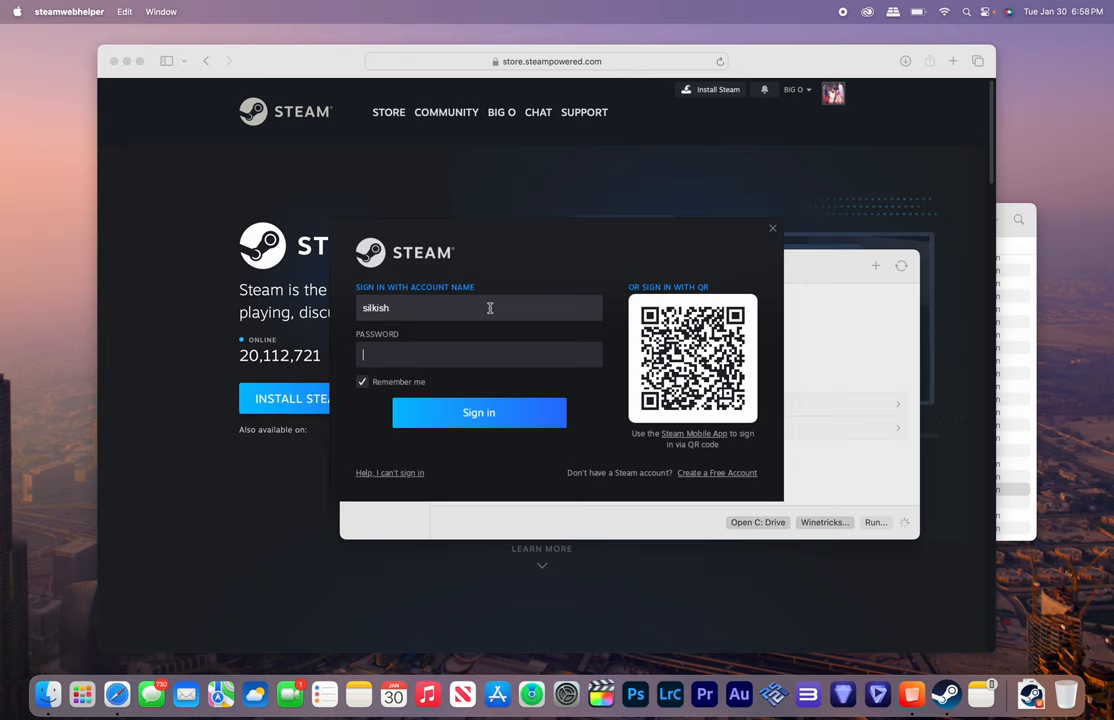
left_click(478, 412)
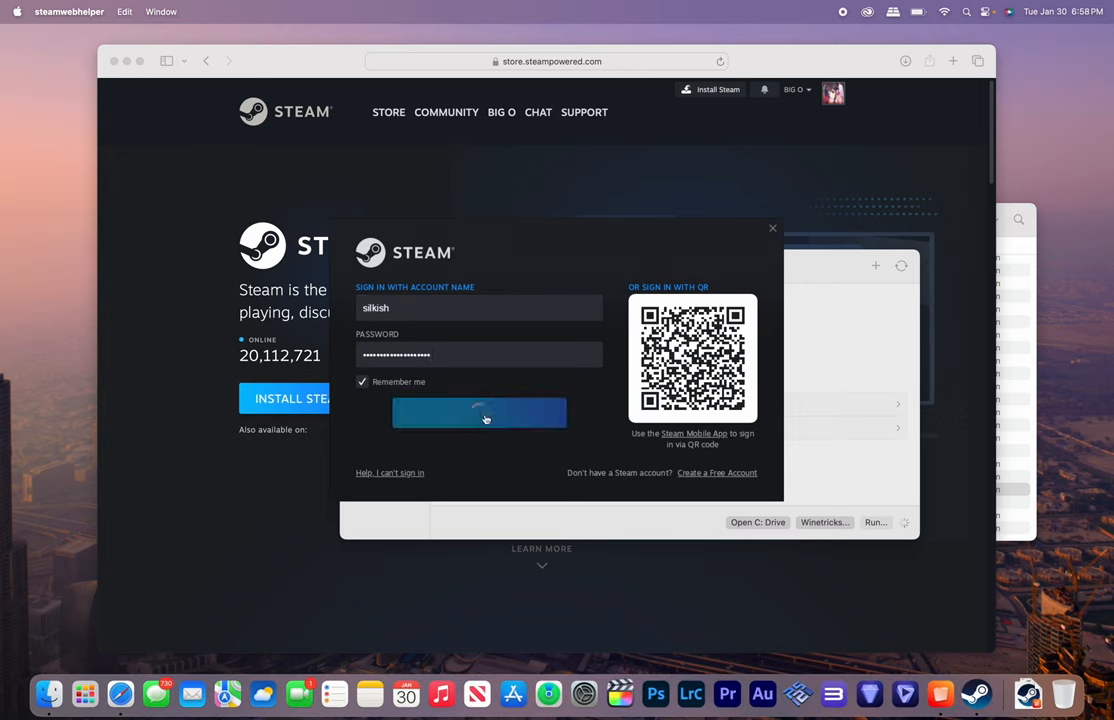
left_click(478, 412)
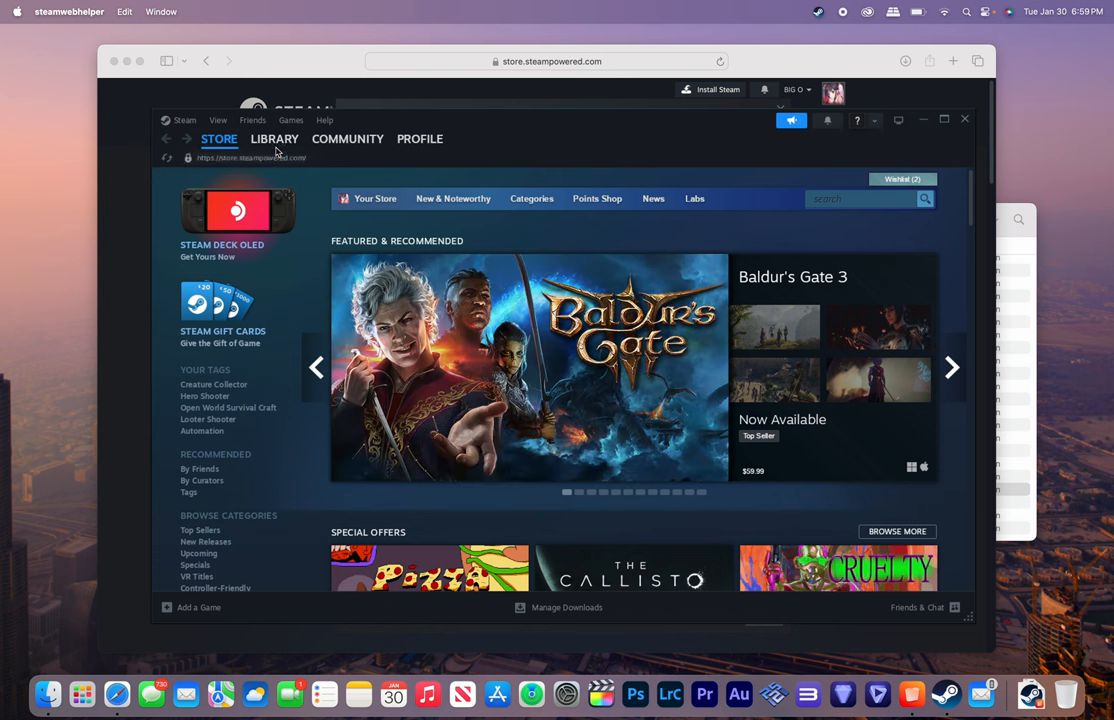
Install Palworld from the Library to Local Drive (C:) and accept its EULA.
left_click(274, 138)
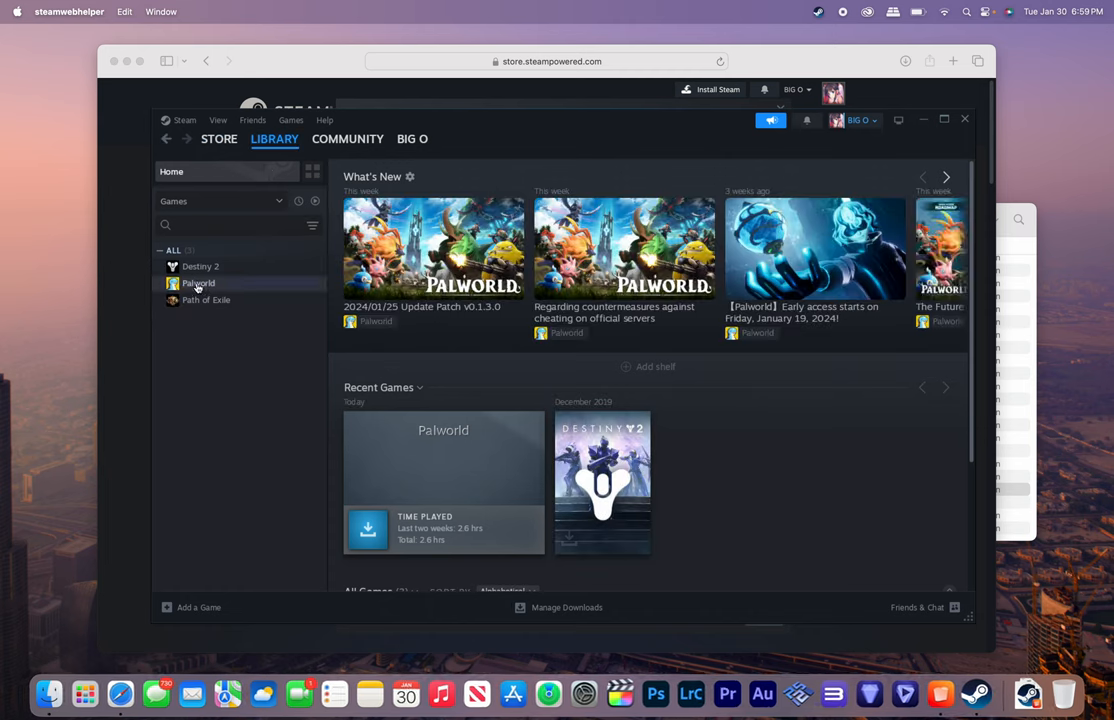
left_click(198, 283)
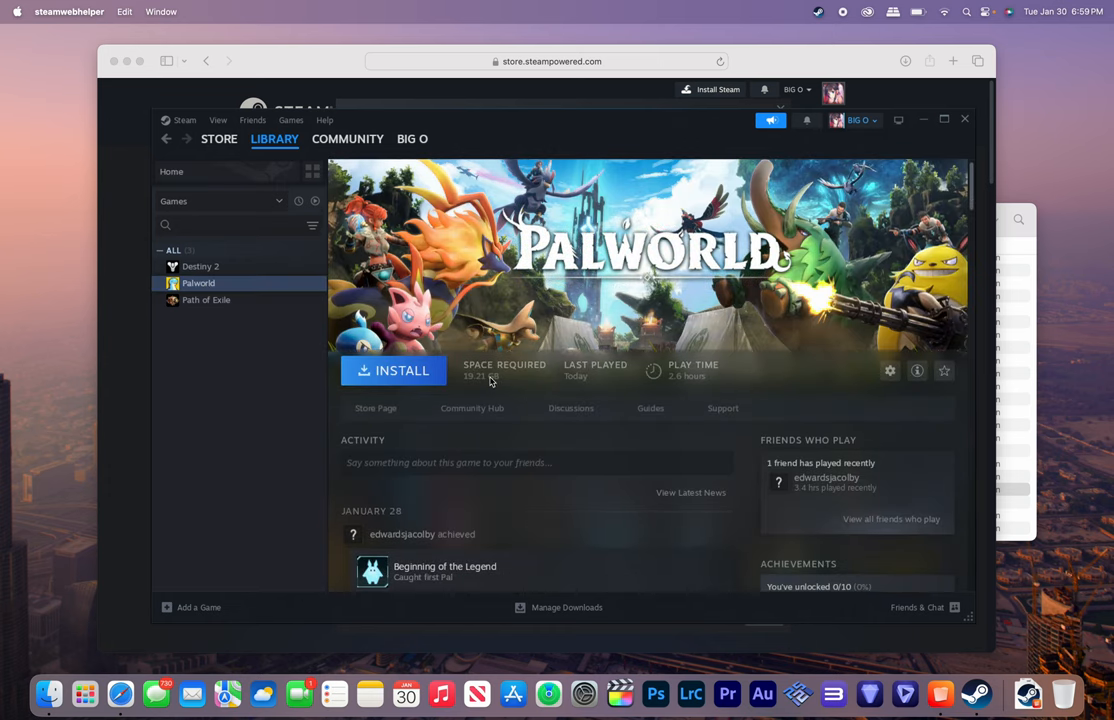
left_click(393, 370)
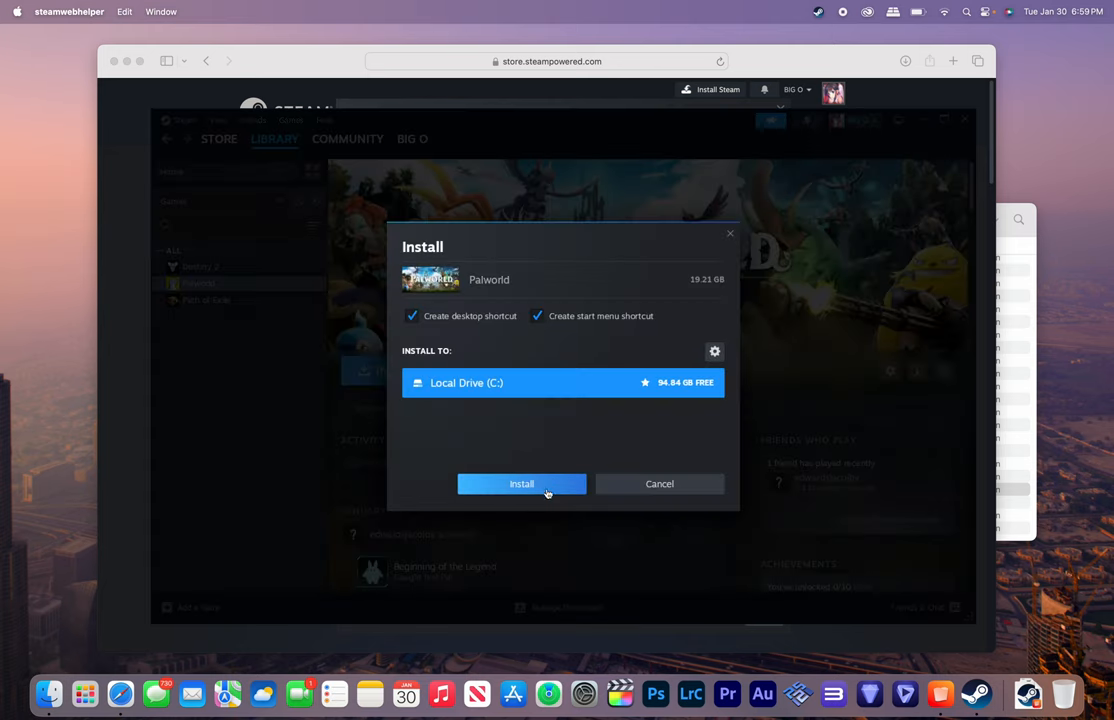
mouse_move(411, 327)
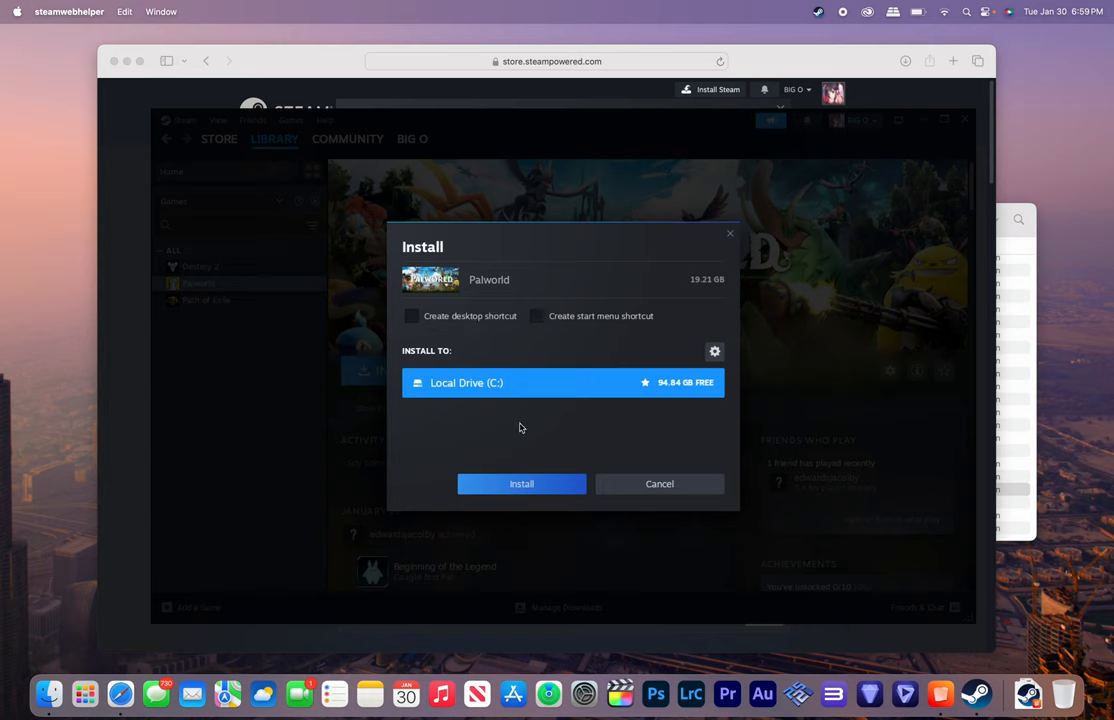
left_click(521, 483)
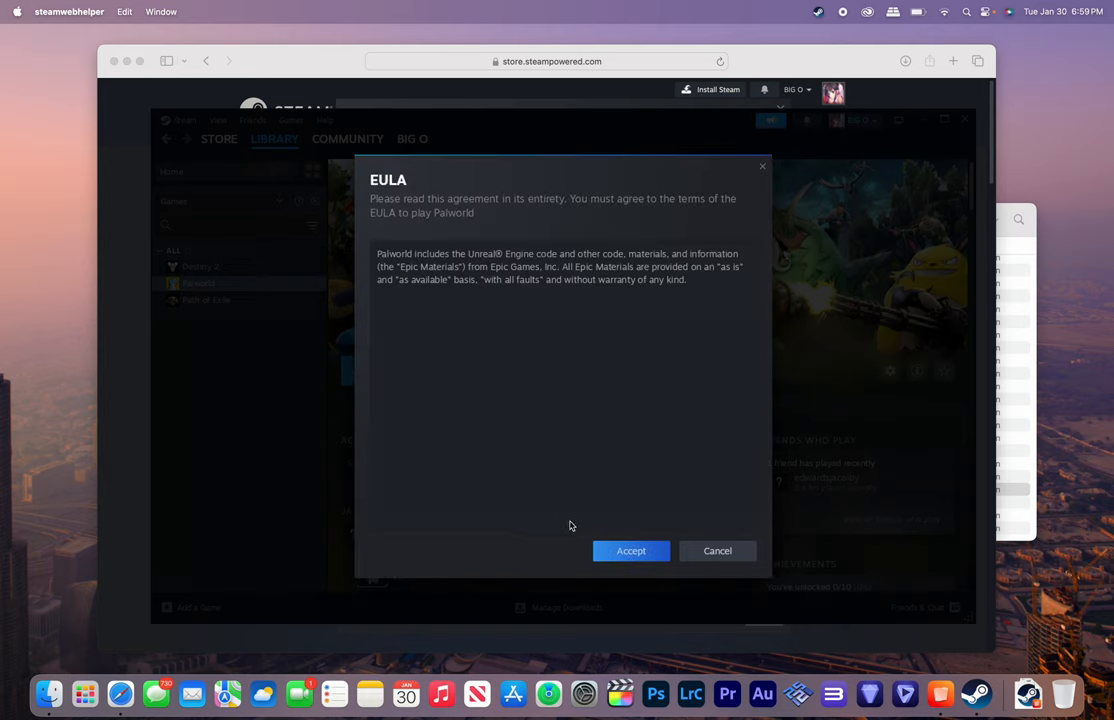
mouse_move(631, 551)
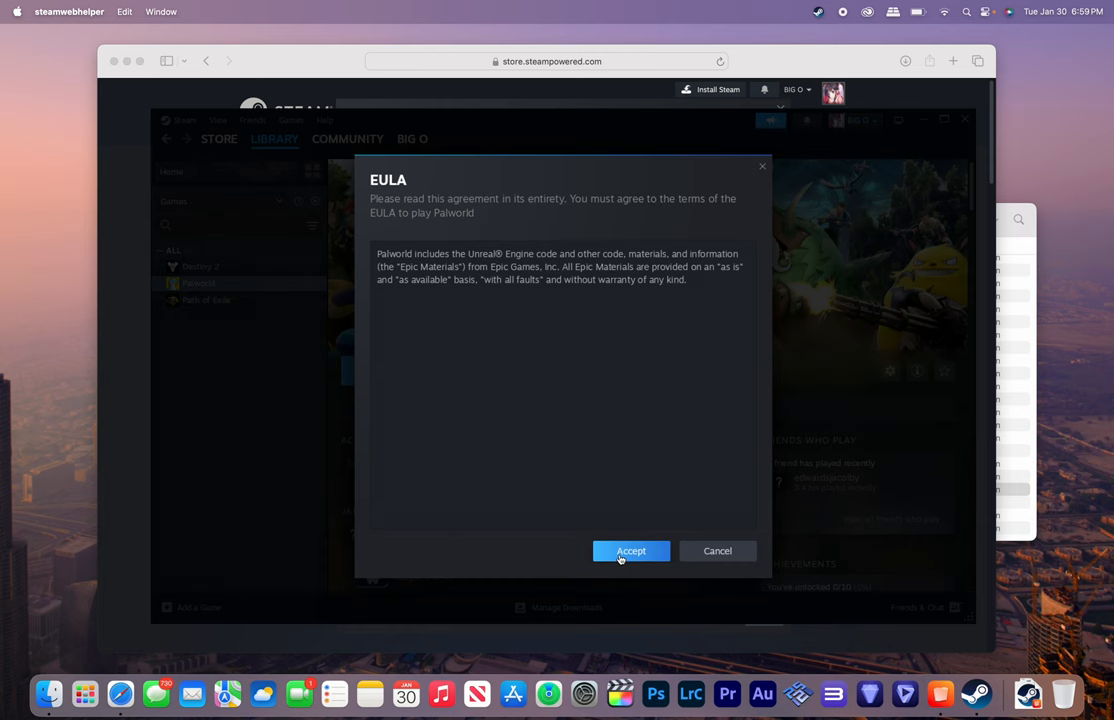
left_click(631, 551)
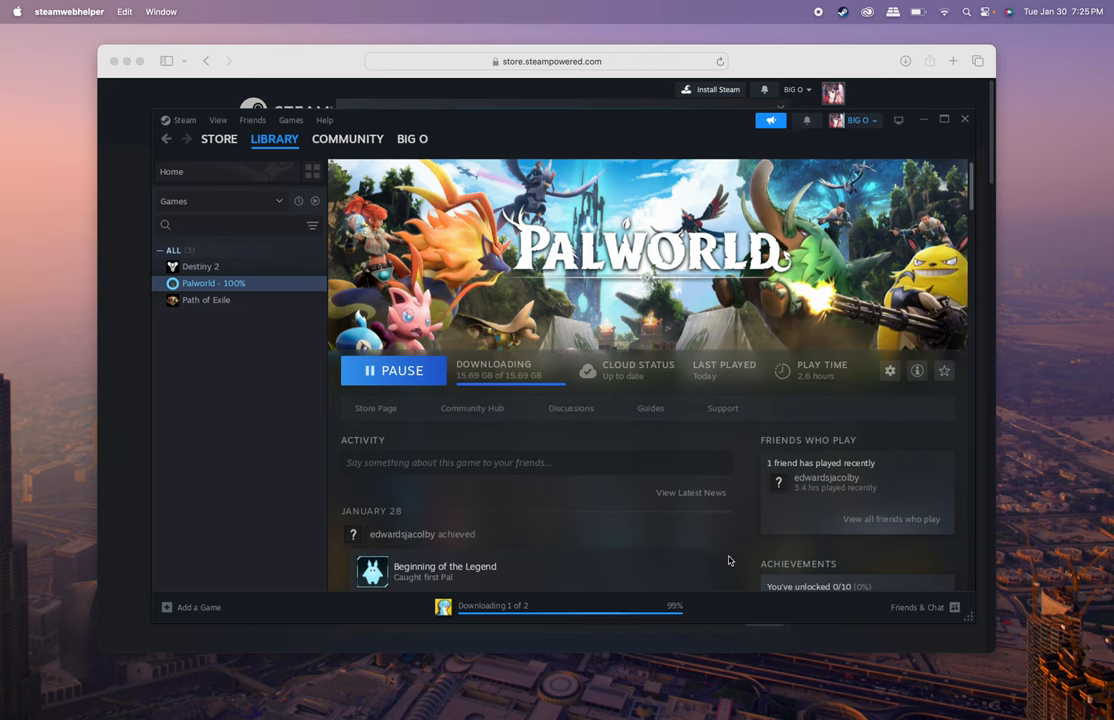
mouse_move(678, 611)
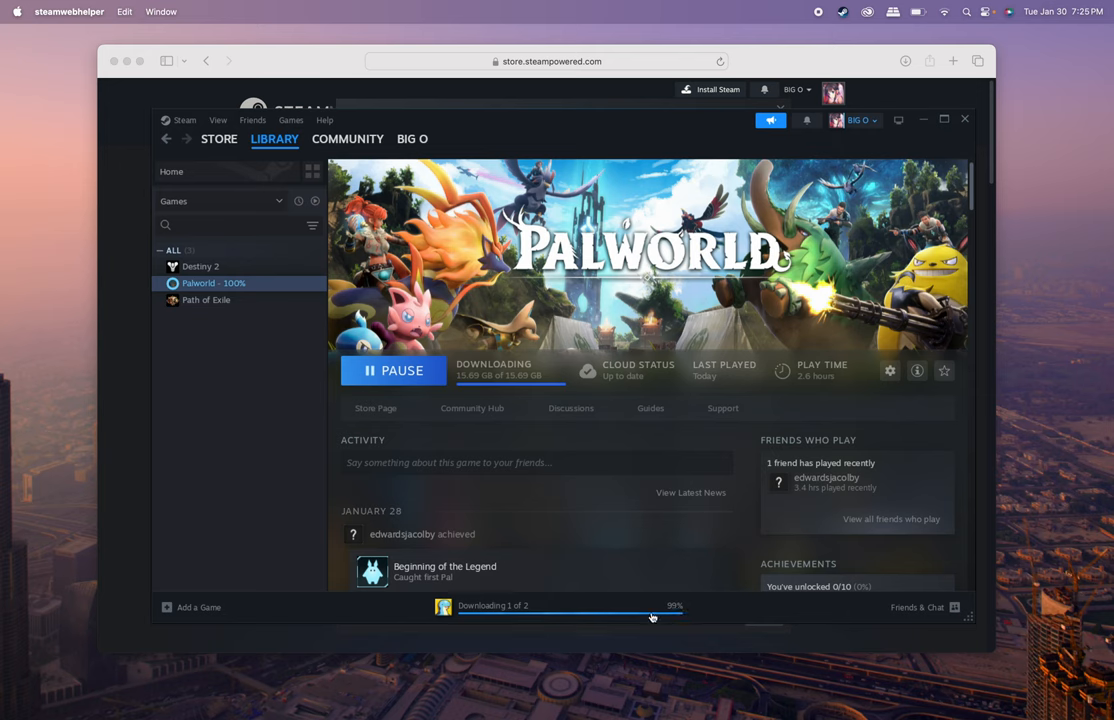
mouse_move(503, 610)
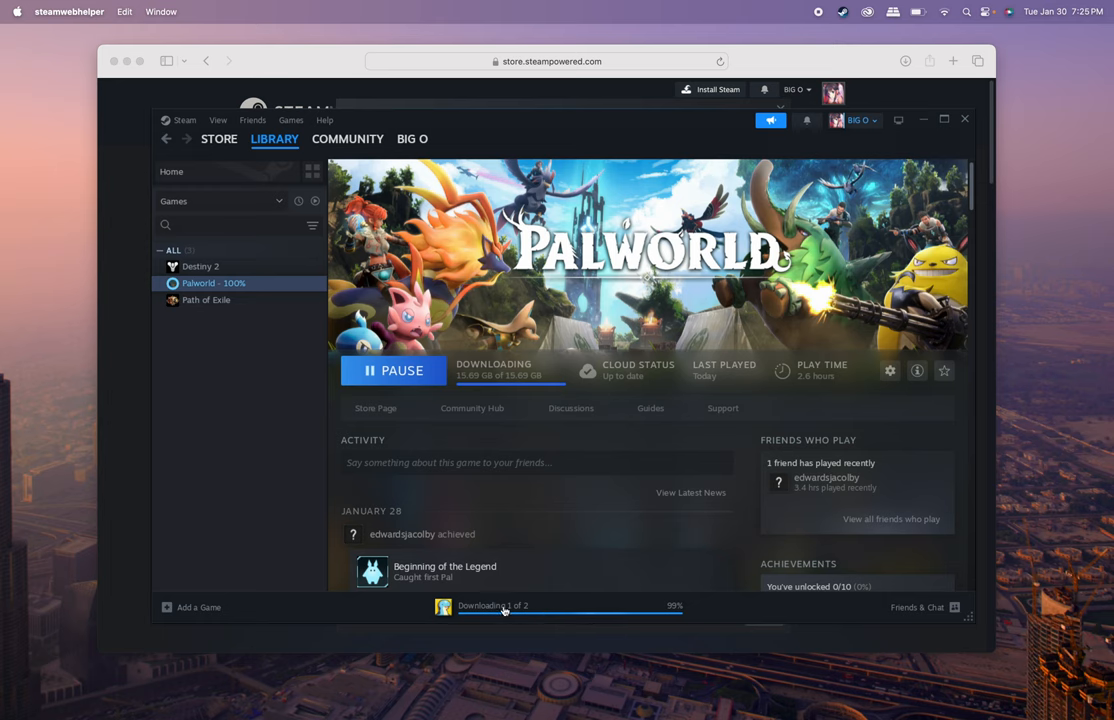
mouse_move(410, 245)
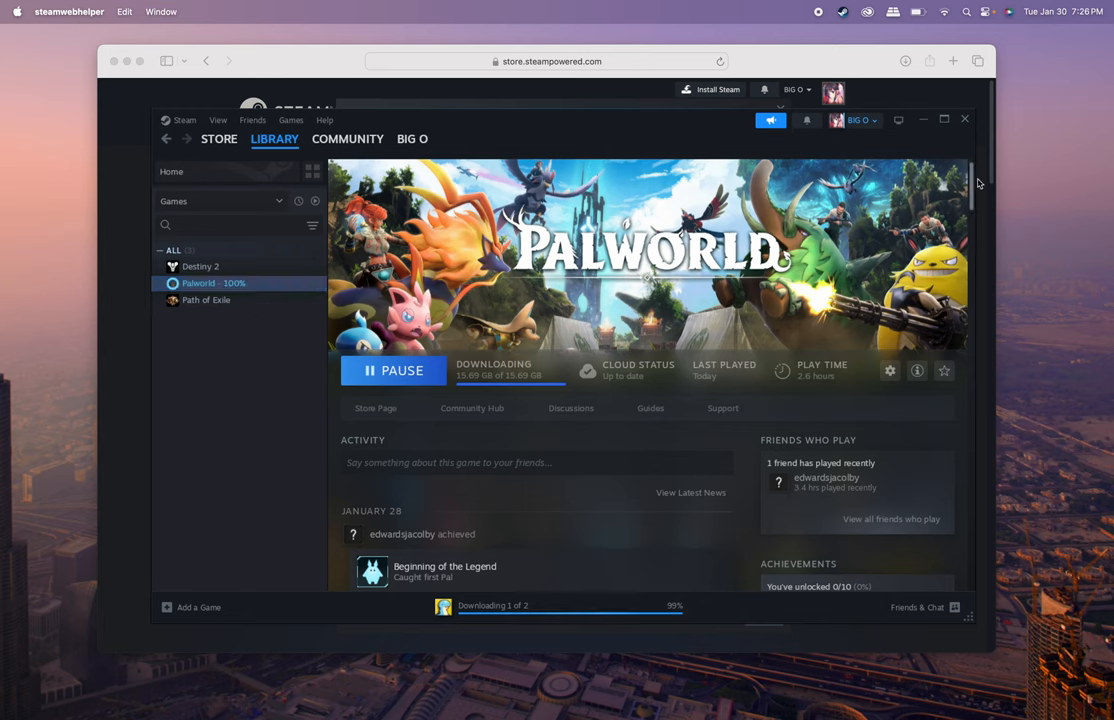
mouse_move(843, 17)
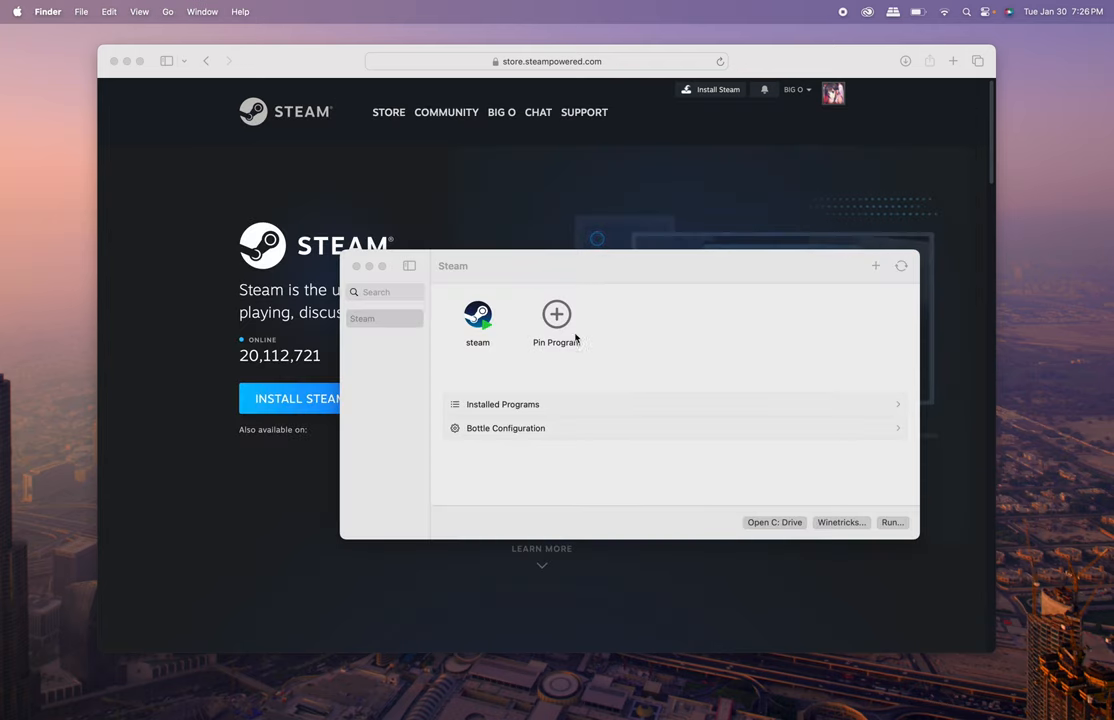
Relaunch Steam from the Steam bottle, close the blank pop-up, and check download progress.
left_click(477, 318)
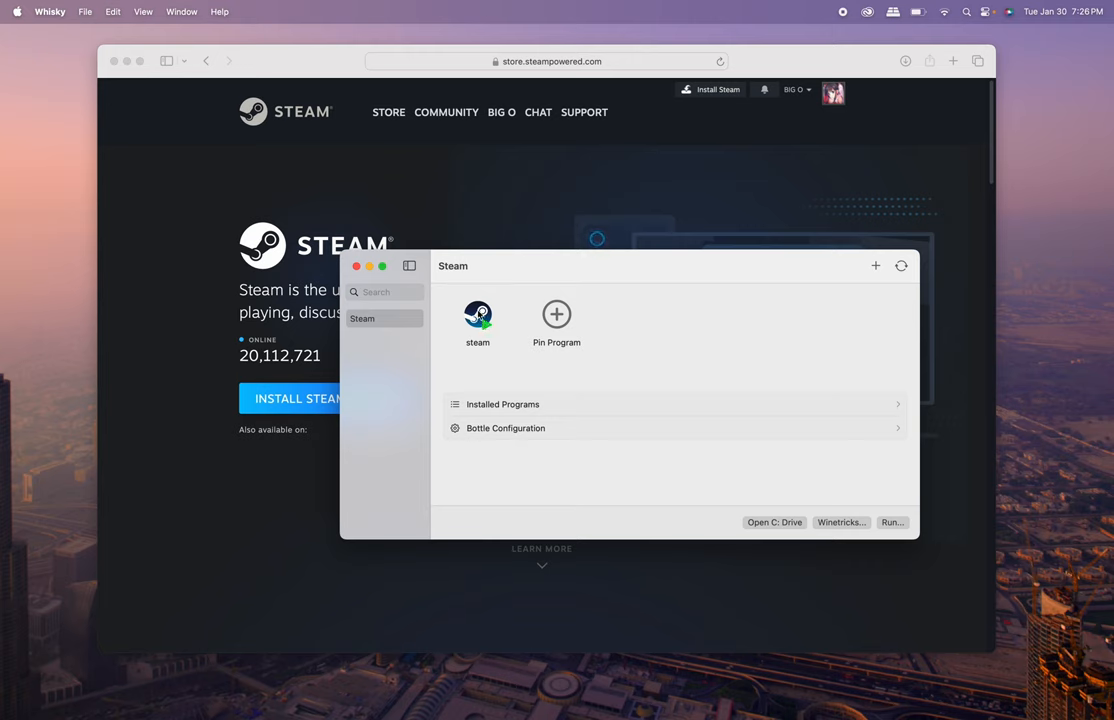
mouse_move(679, 274)
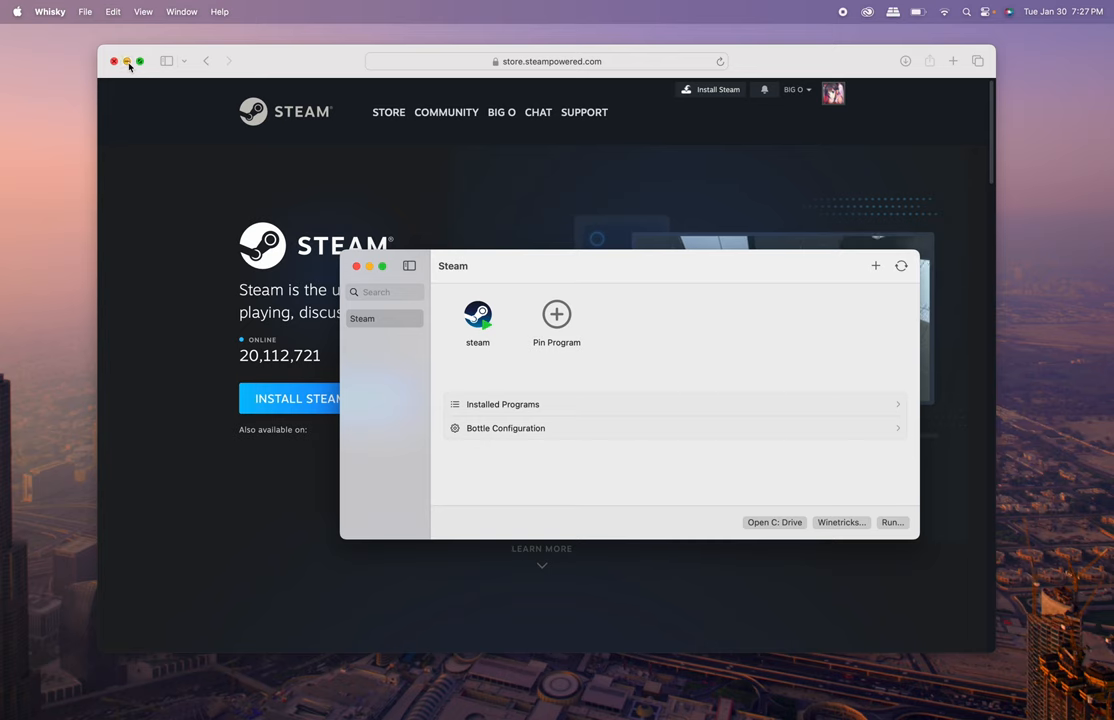
double_click(477, 315)
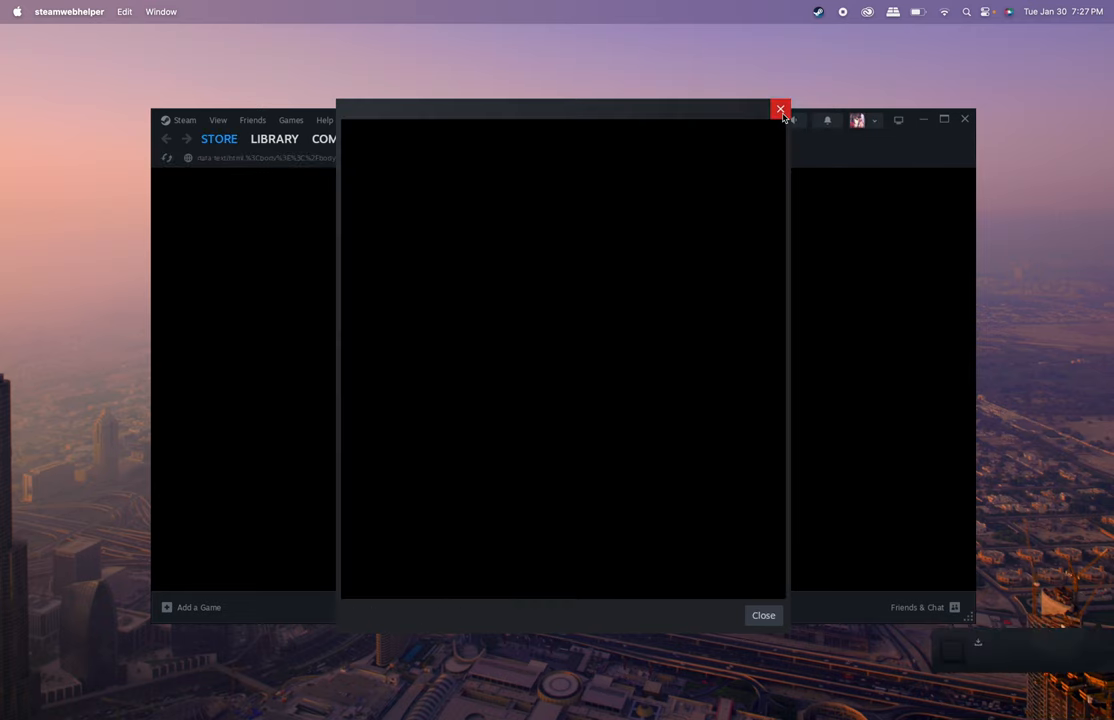
left_click(780, 109)
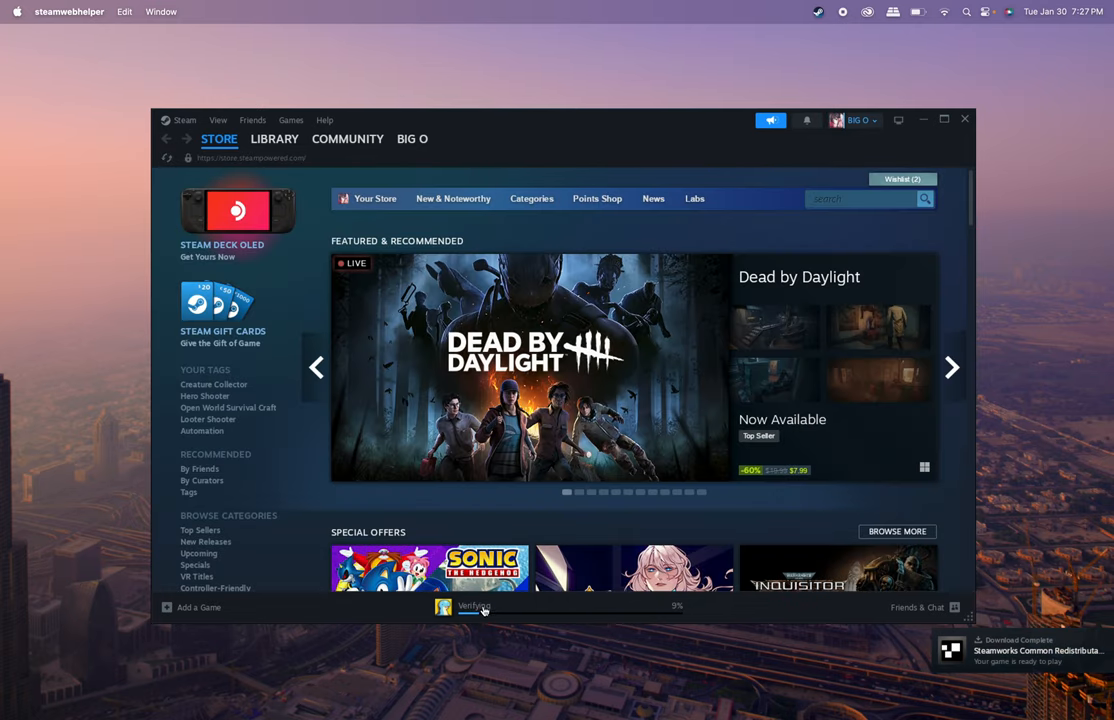
left_click(274, 138)
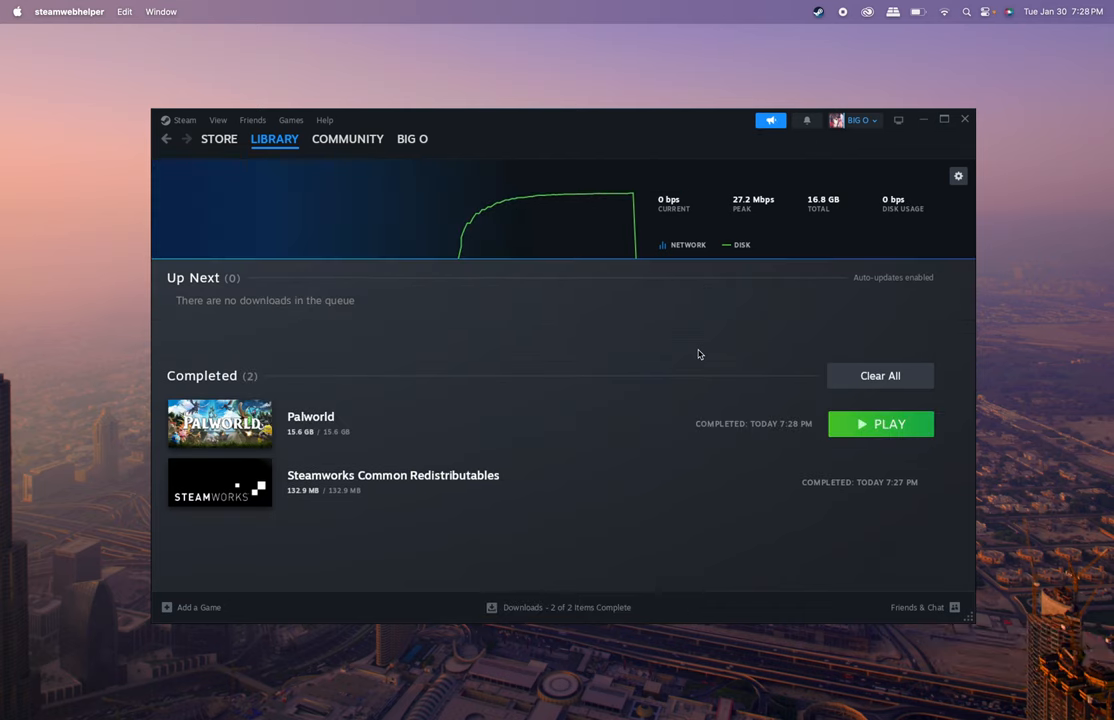
mouse_move(723, 342)
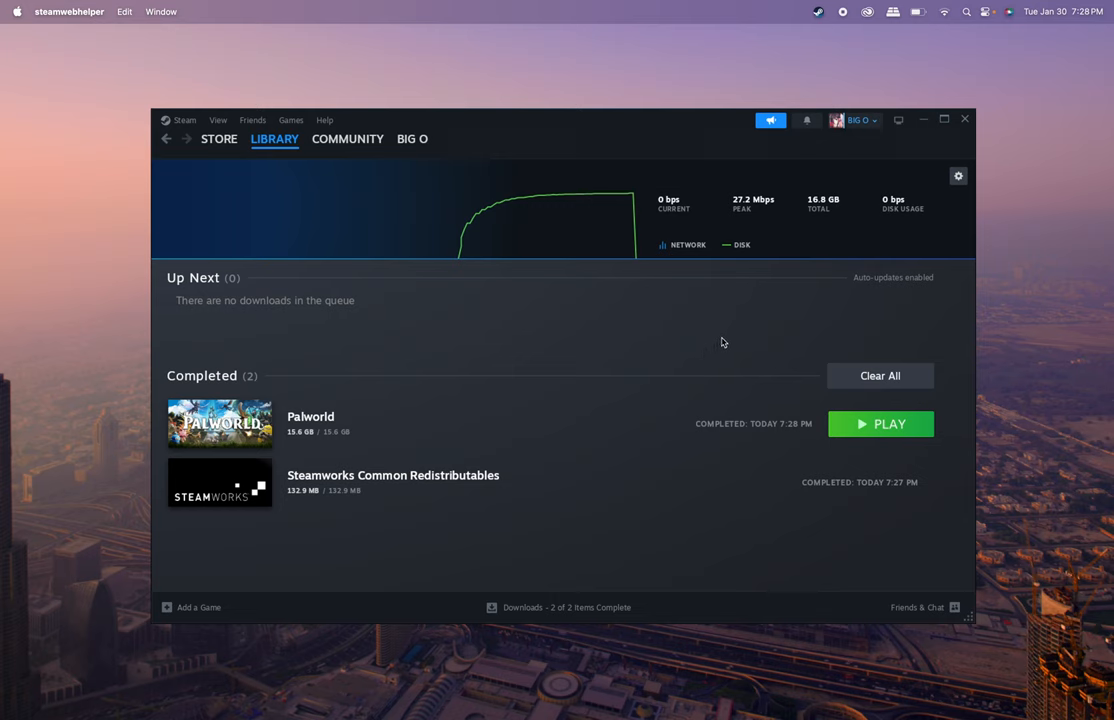
mouse_move(711, 414)
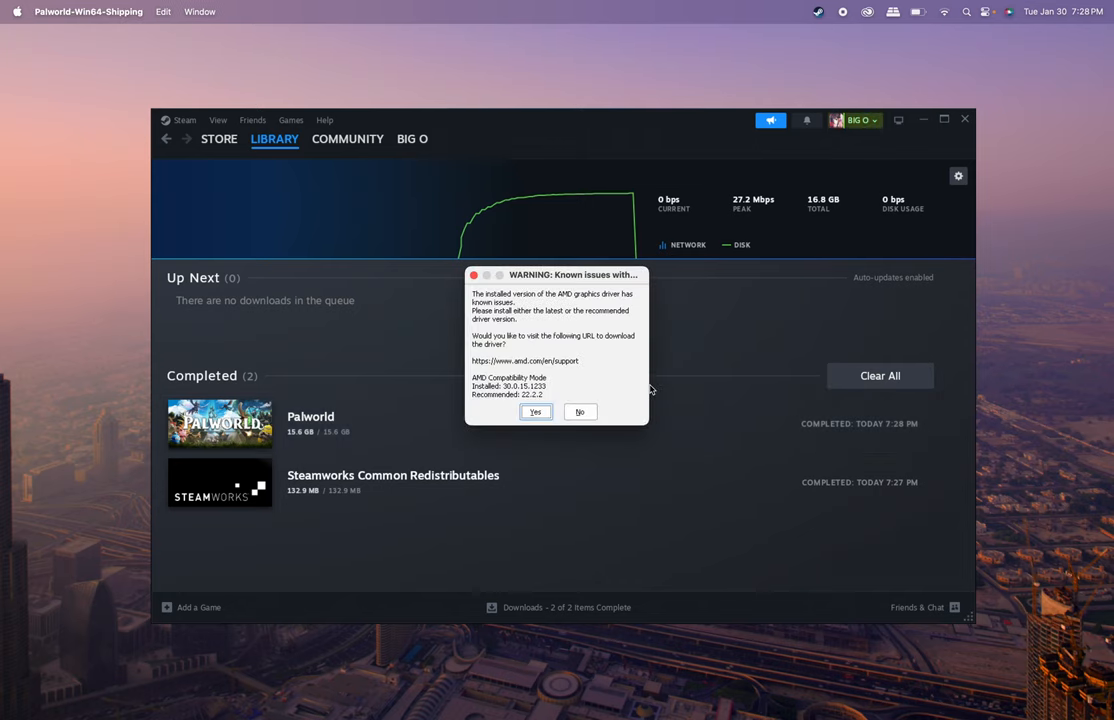
mouse_move(543, 382)
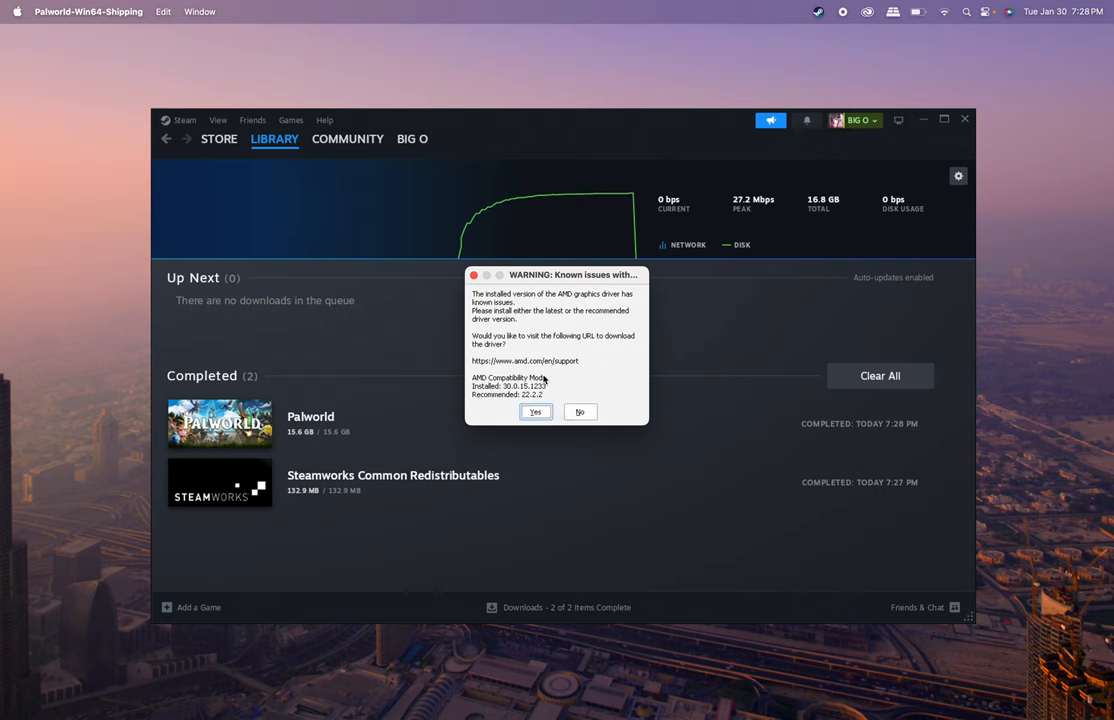
mouse_move(580, 412)
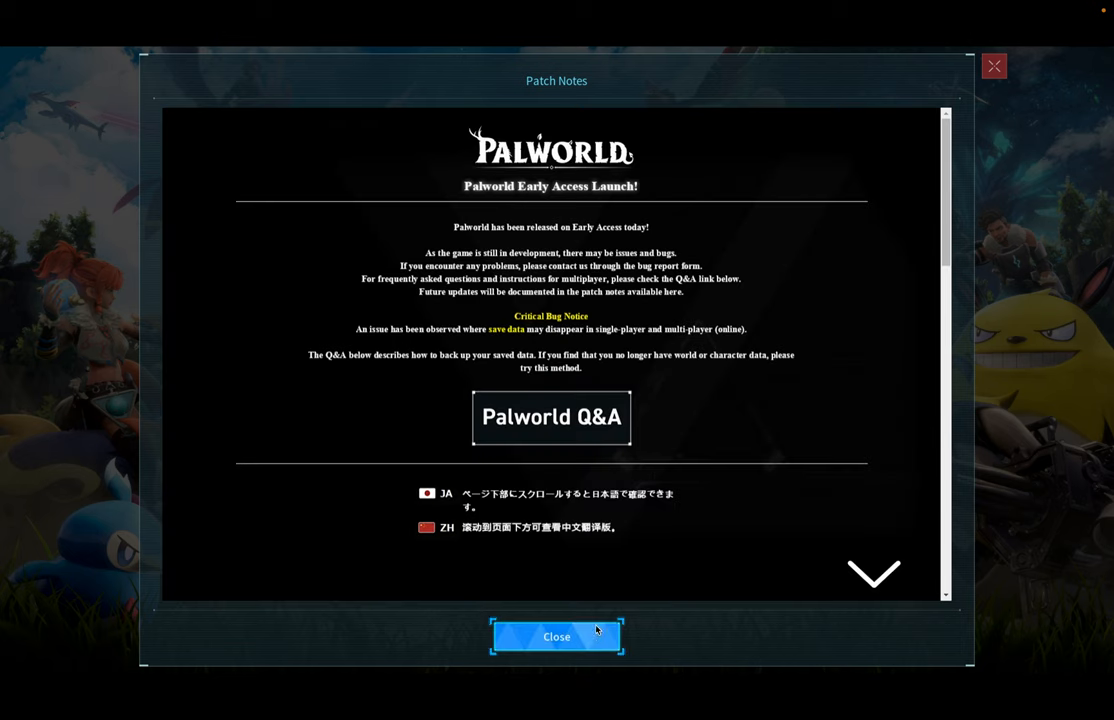
Close Palworld's patch notes and choose Start Game to reach World Select.
left_click(556, 636)
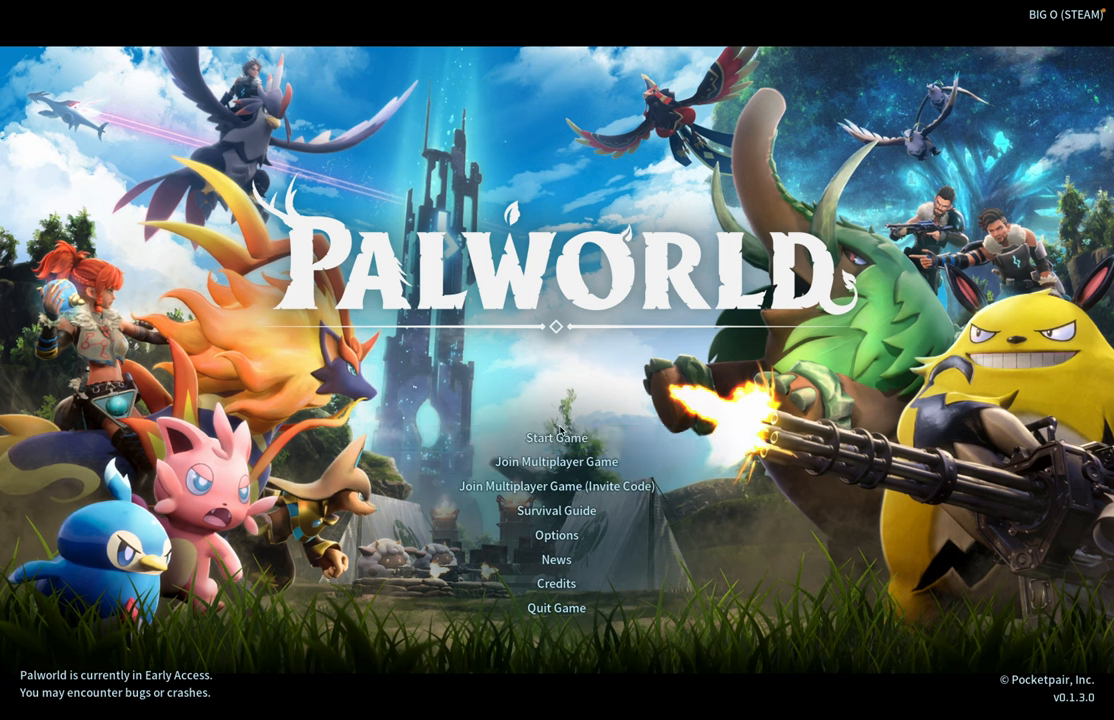
mouse_move(557, 438)
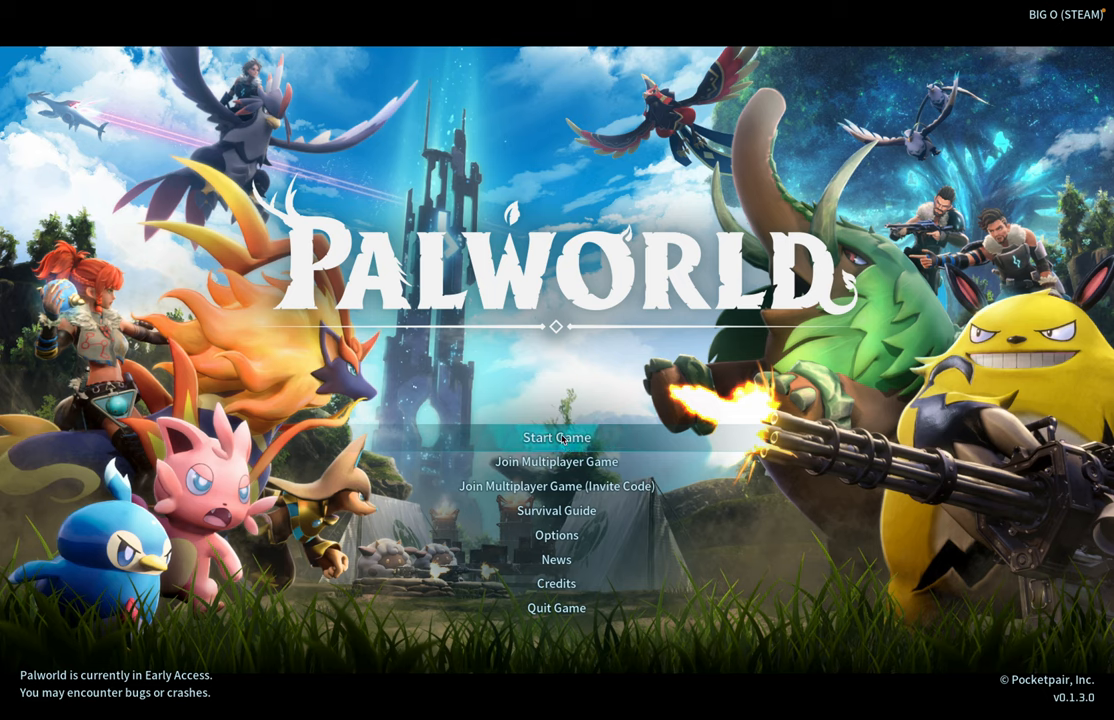
left_click(556, 438)
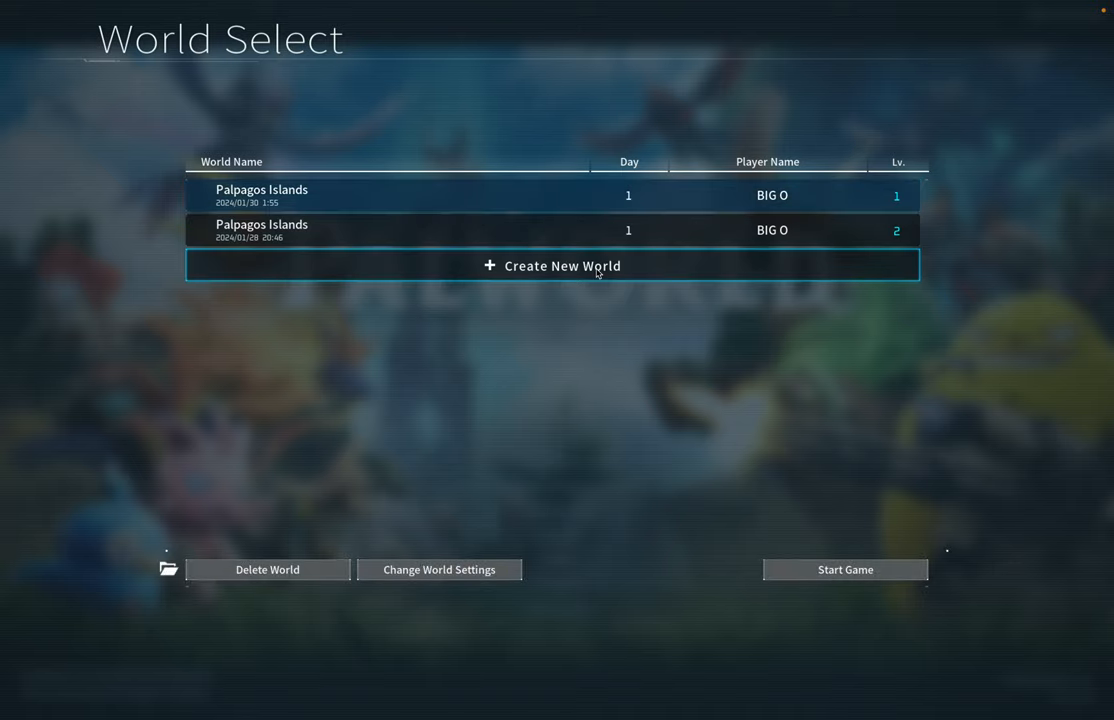
mouse_move(770, 573)
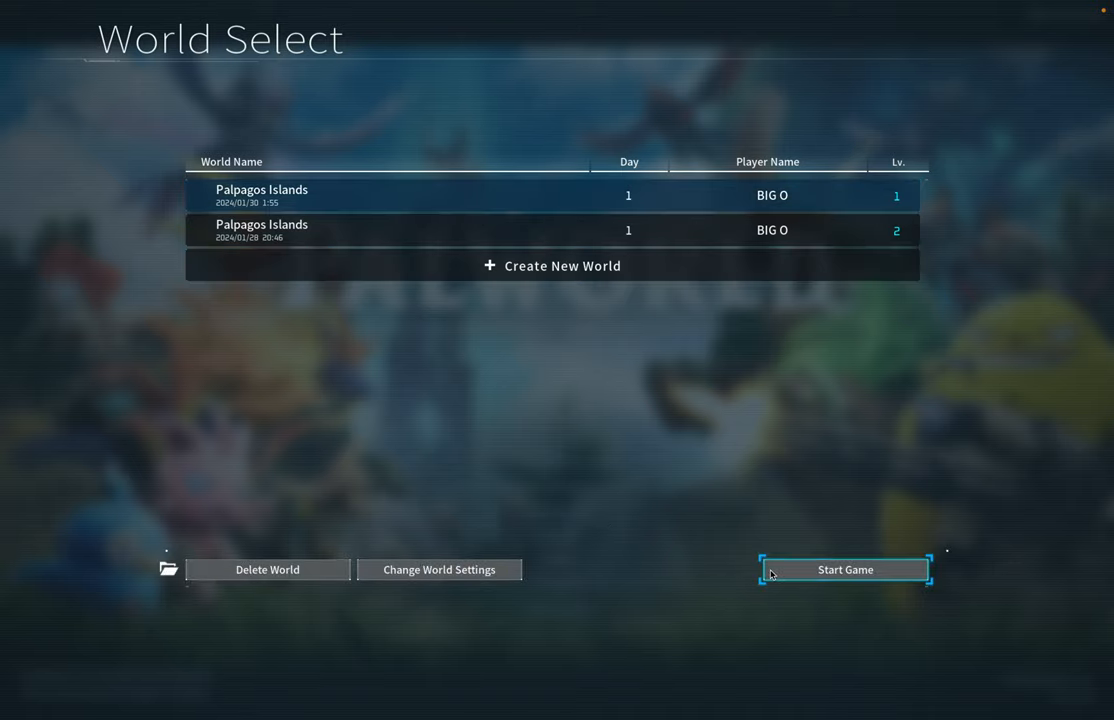
Load the Palpagos Islands world, walk across the grassland and stone ruins, then bring up the pause menu.
left_click(844, 569)
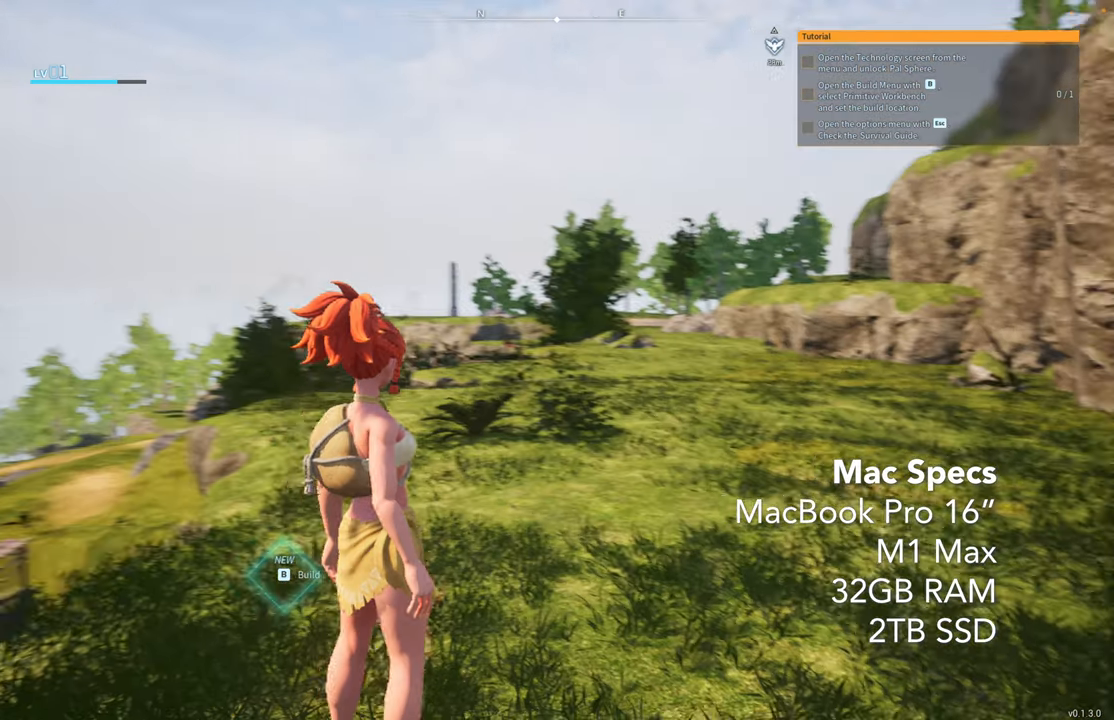
key("w")
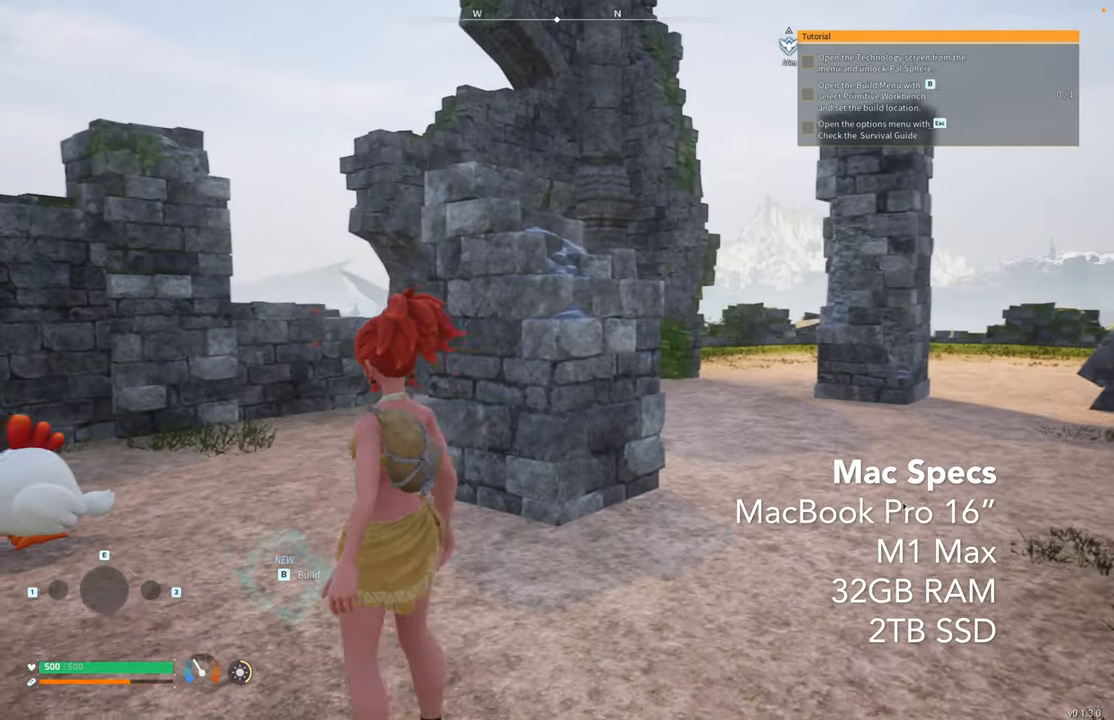
key("w")
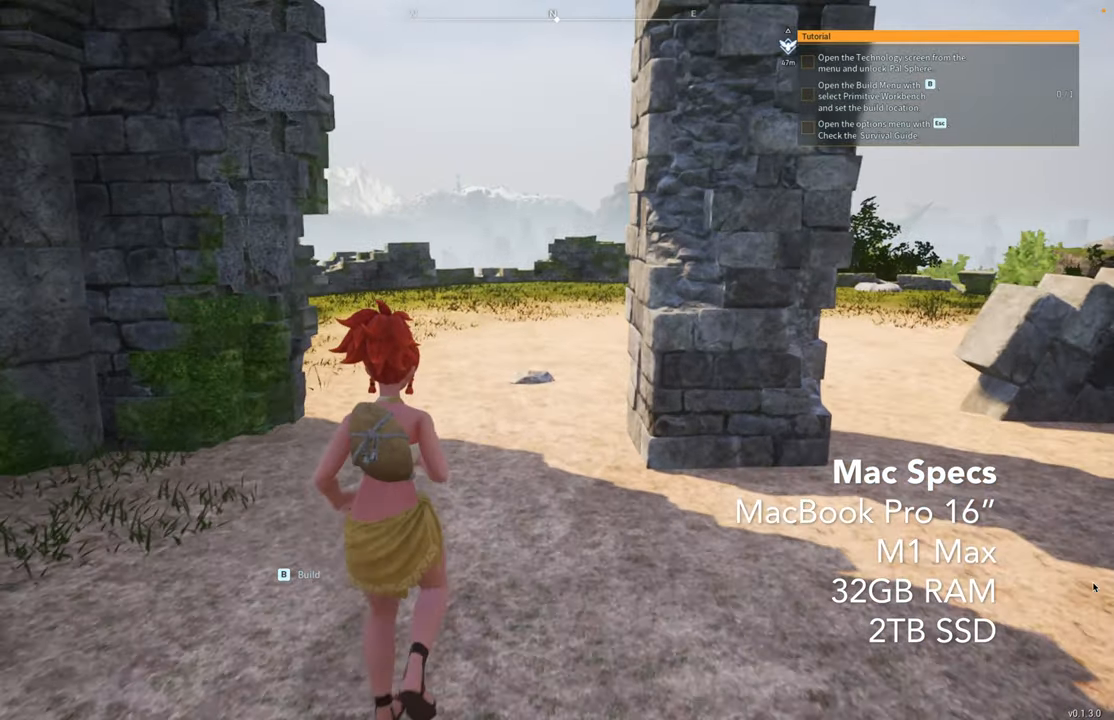
key("w")
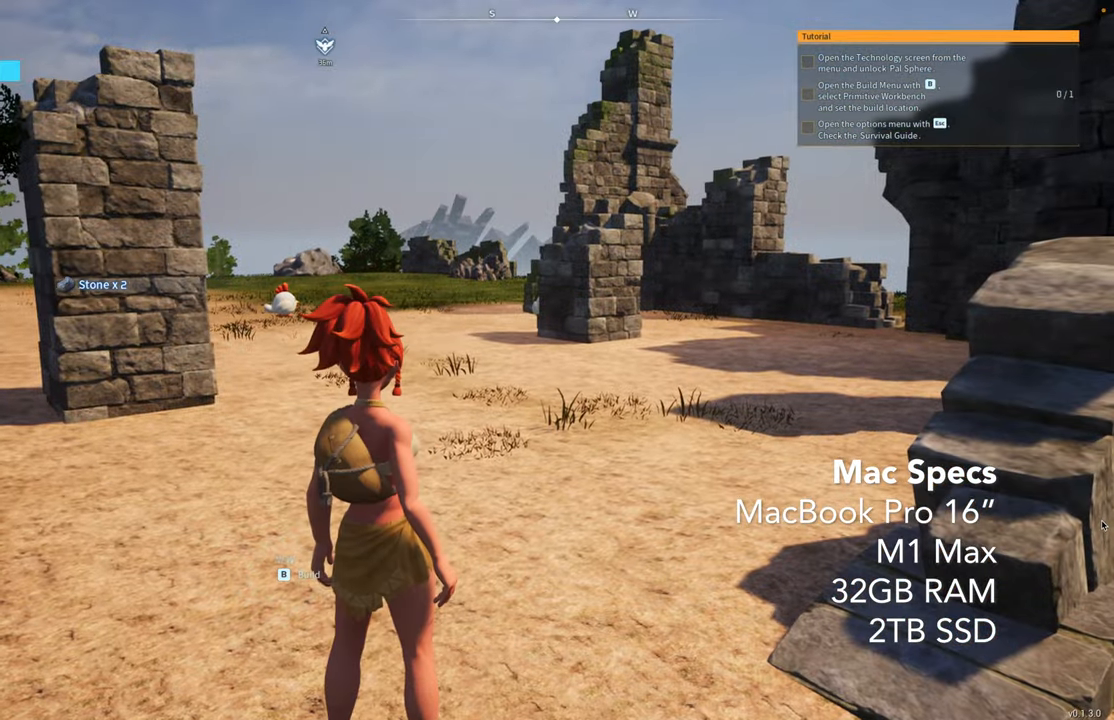
key("w")
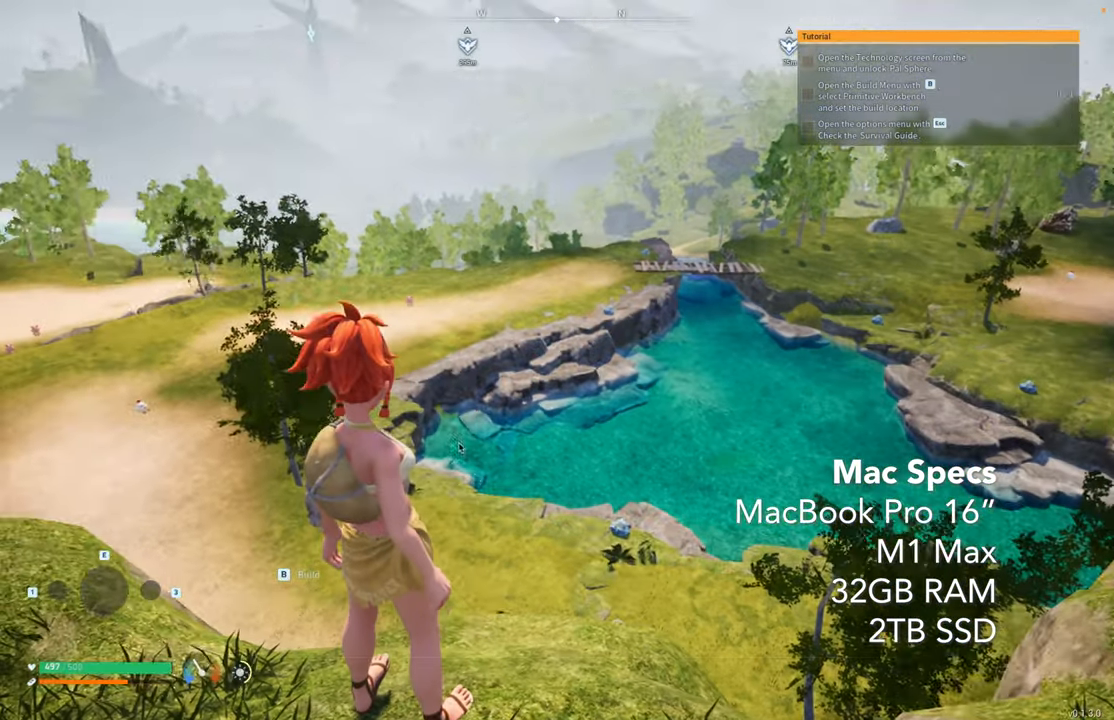
key("Escape")
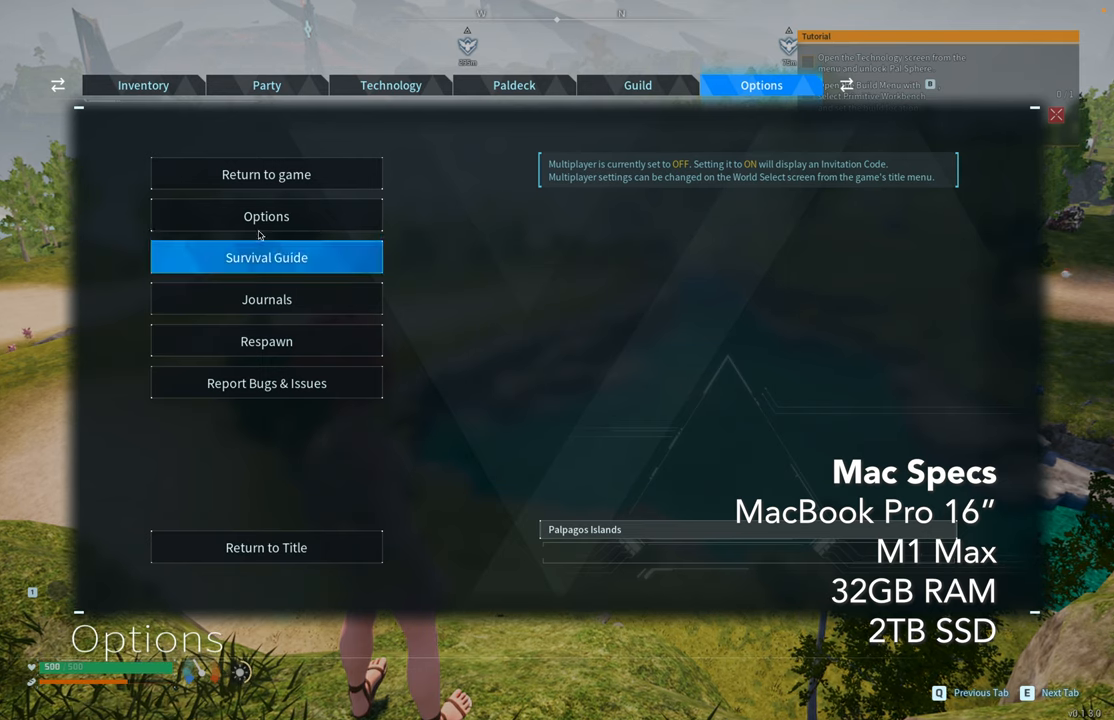
mouse_move(637, 85)
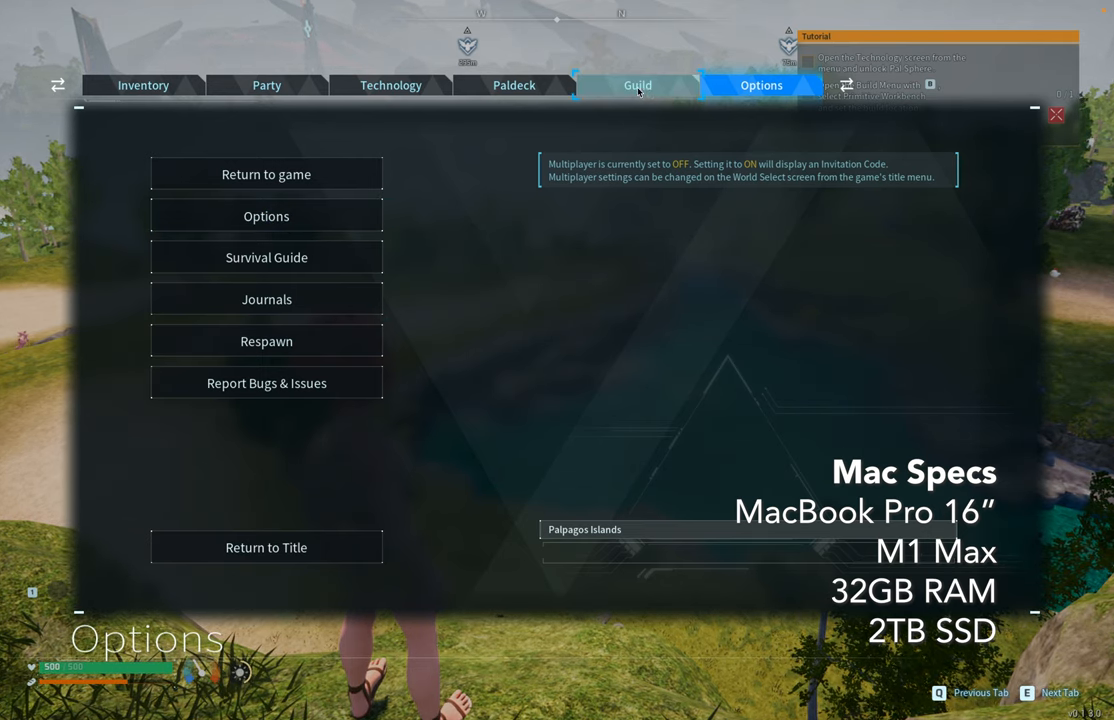
In Options > Graphics, set Screen Mode to Windowed and resolution to 1366x768.
left_click(266, 216)
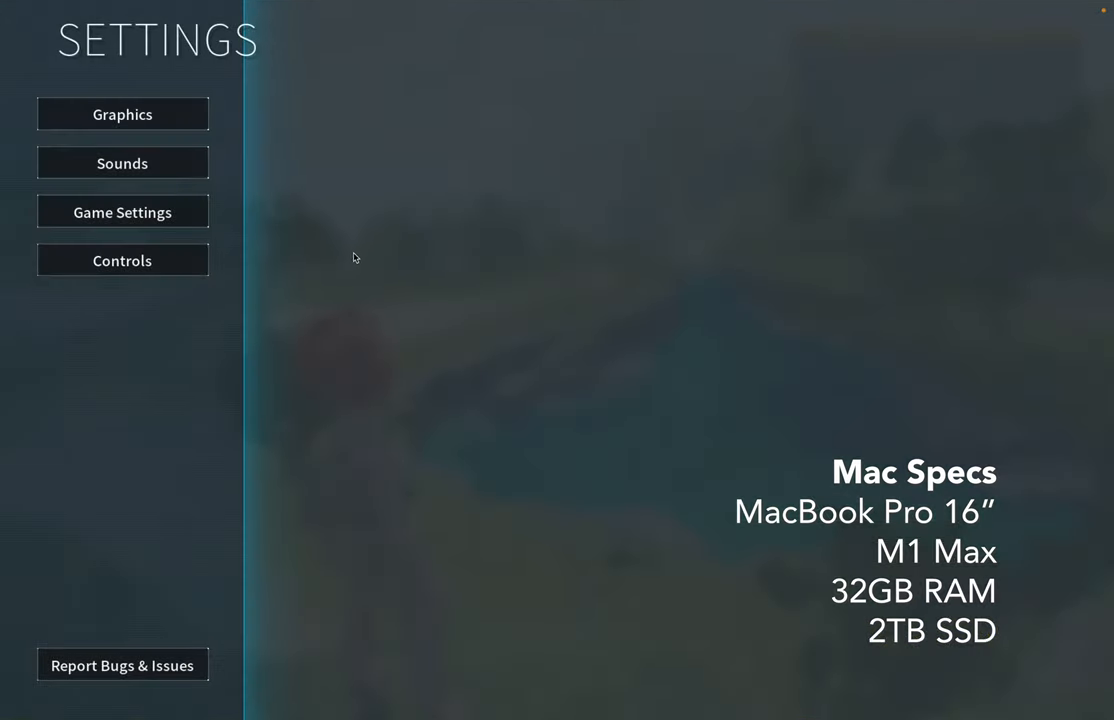
left_click(122, 113)
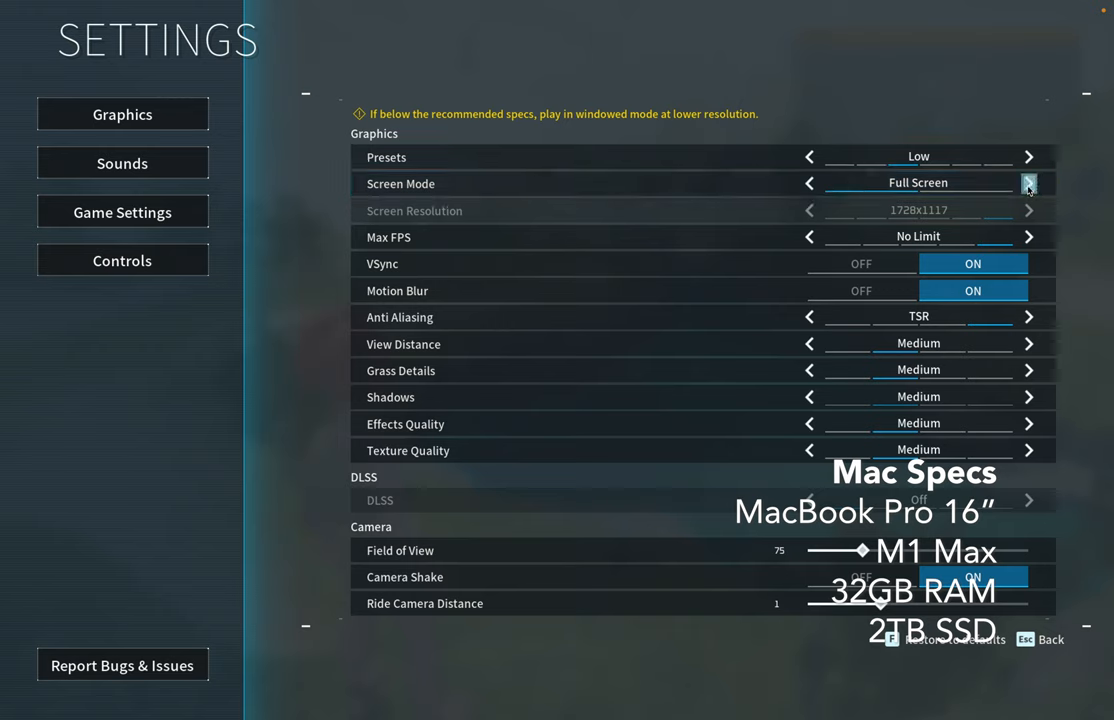
left_click(1029, 183)
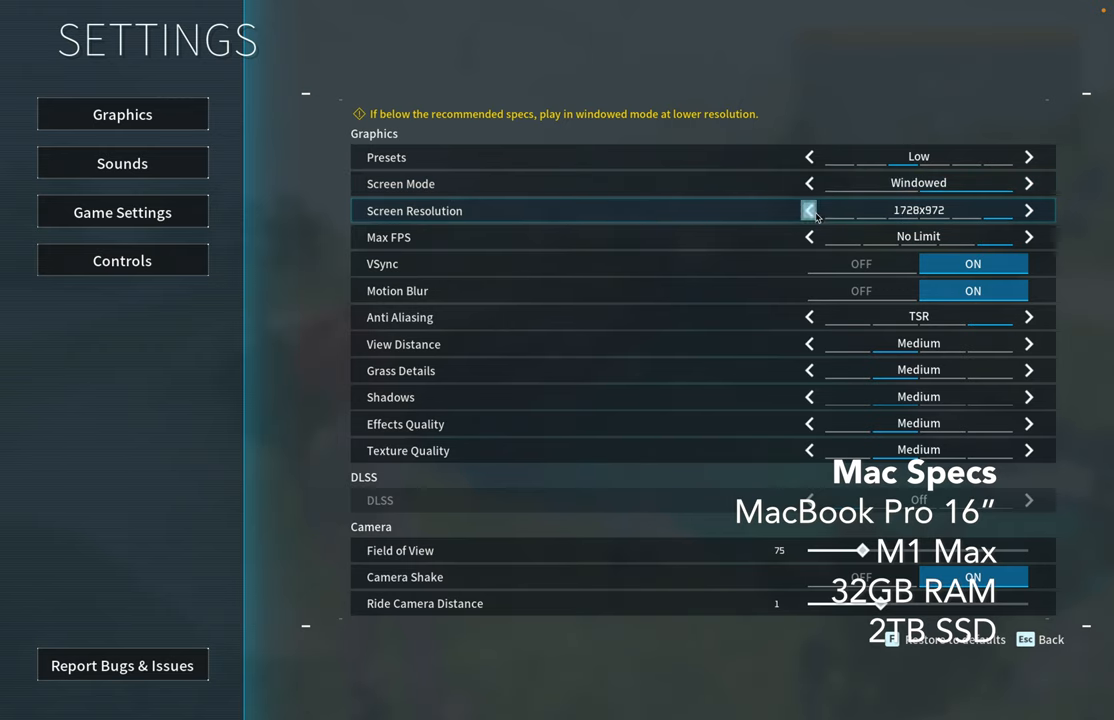
left_click(808, 210)
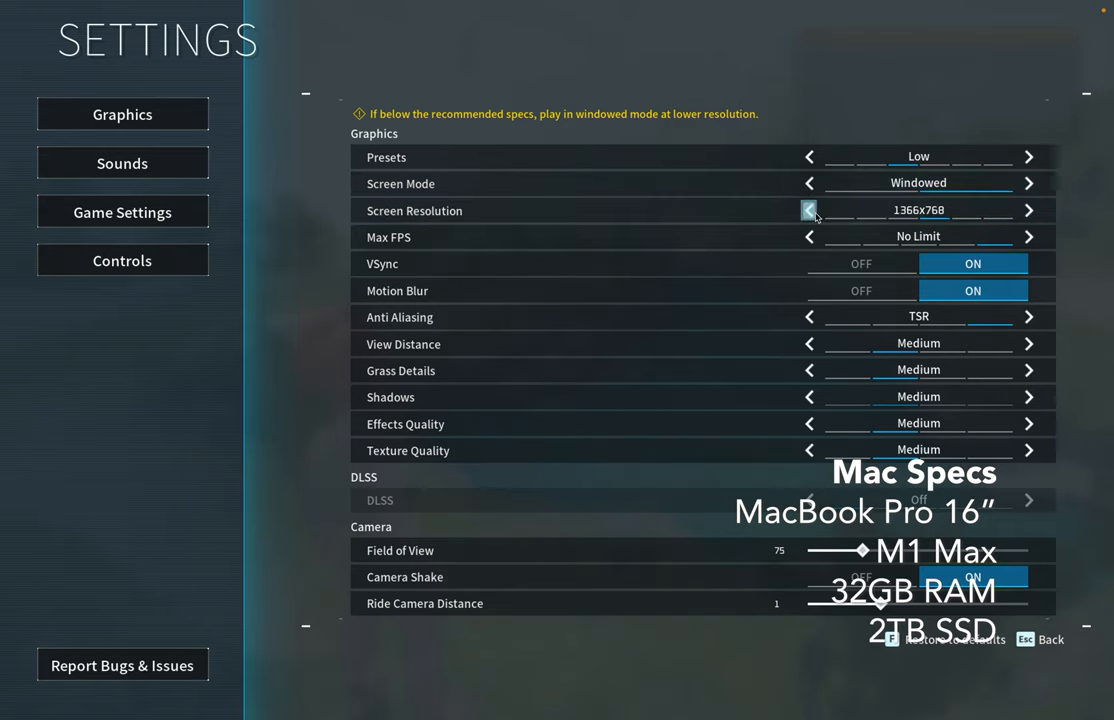
mouse_move(617, 518)
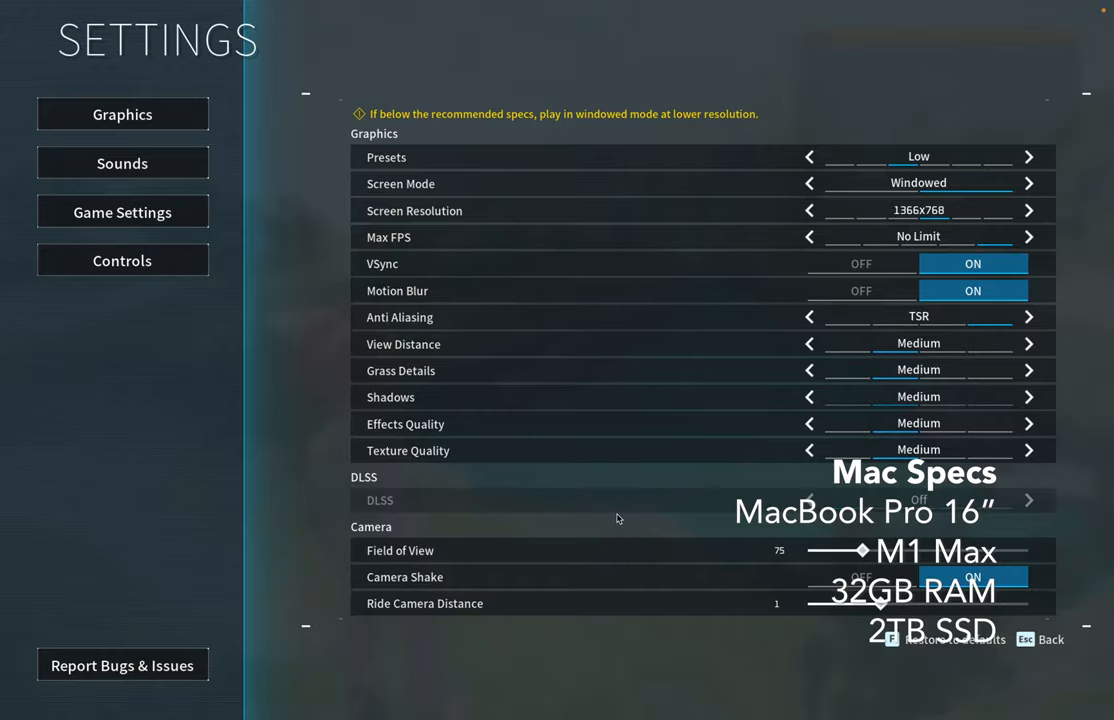